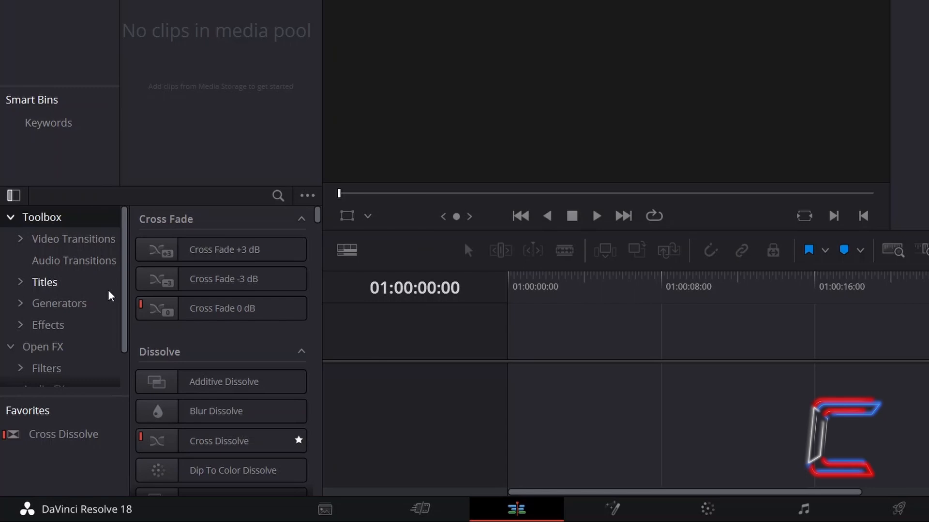
Step: Add a Fusion Composition to Video 1 and open it in the Fusion page
click(47, 325)
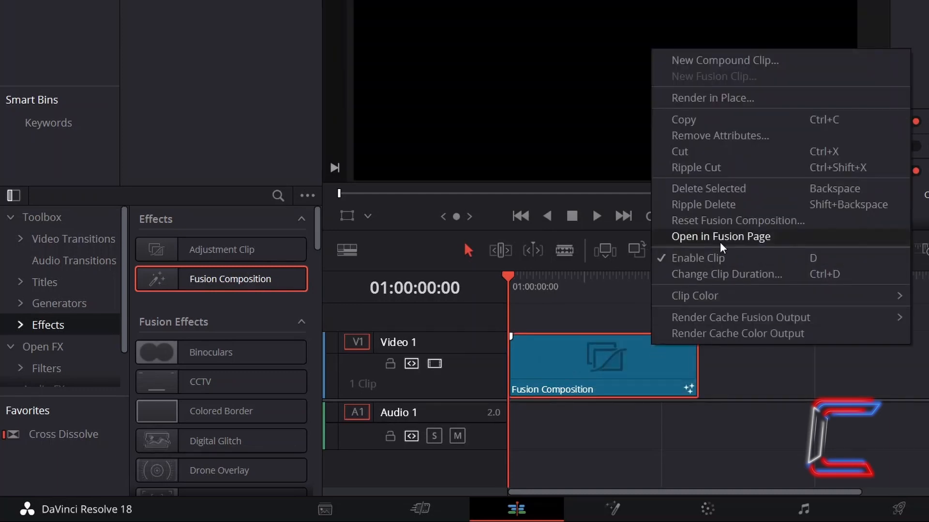
click(721, 236)
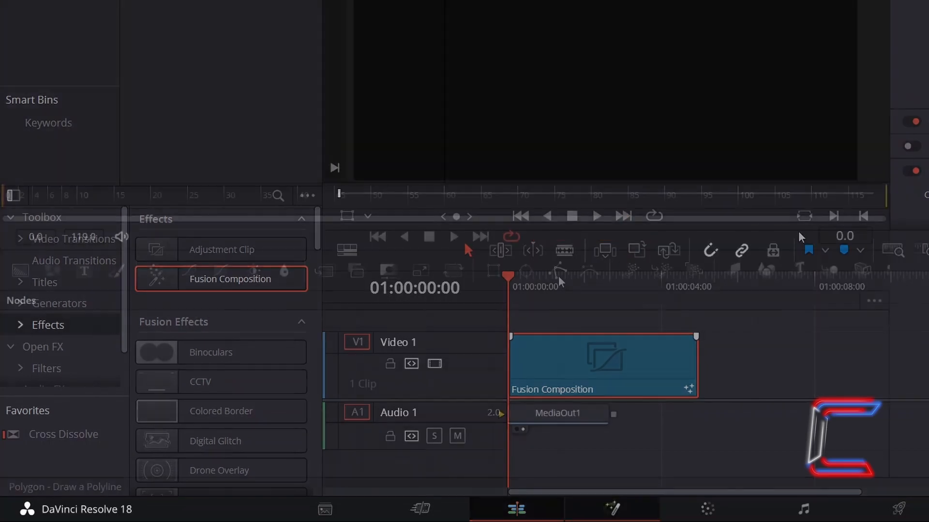
Step: Add a Polygon1 node to the composition beside MediaOut1
click(612, 509)
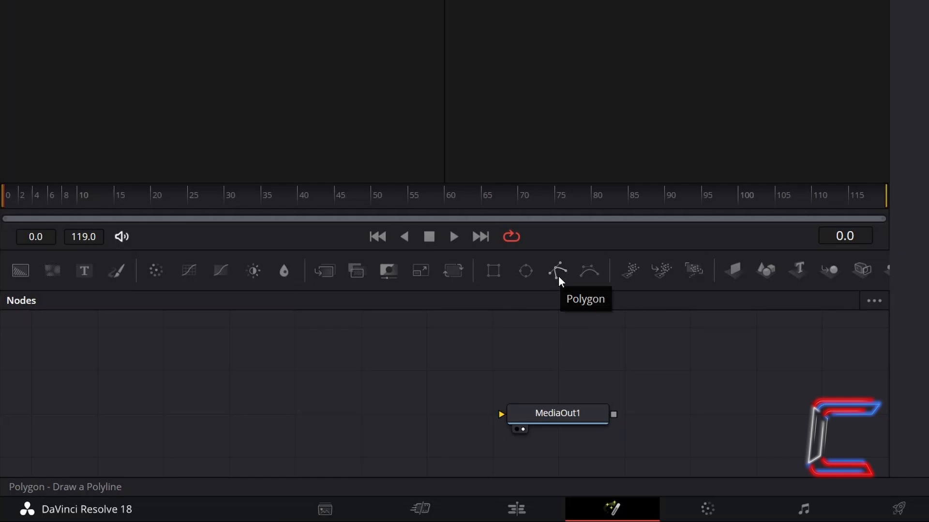
click(556, 271)
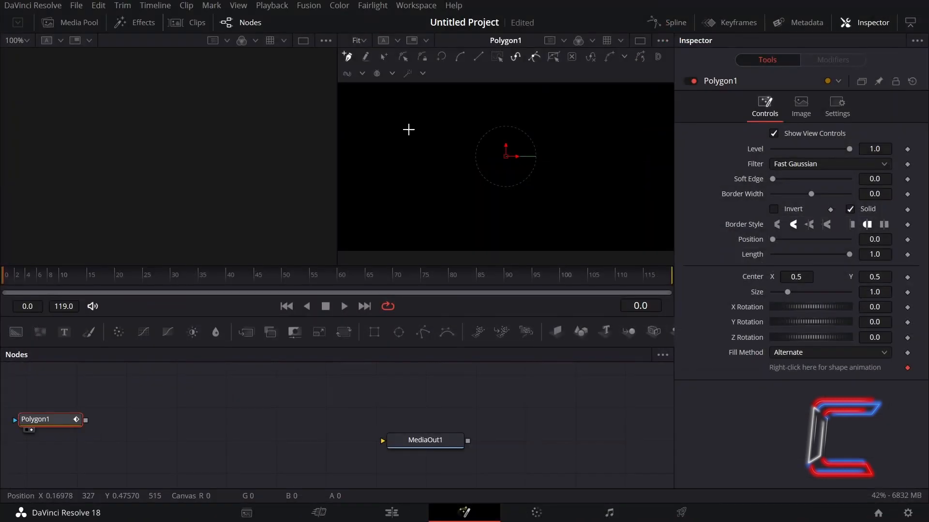
mouse_move(610, 171)
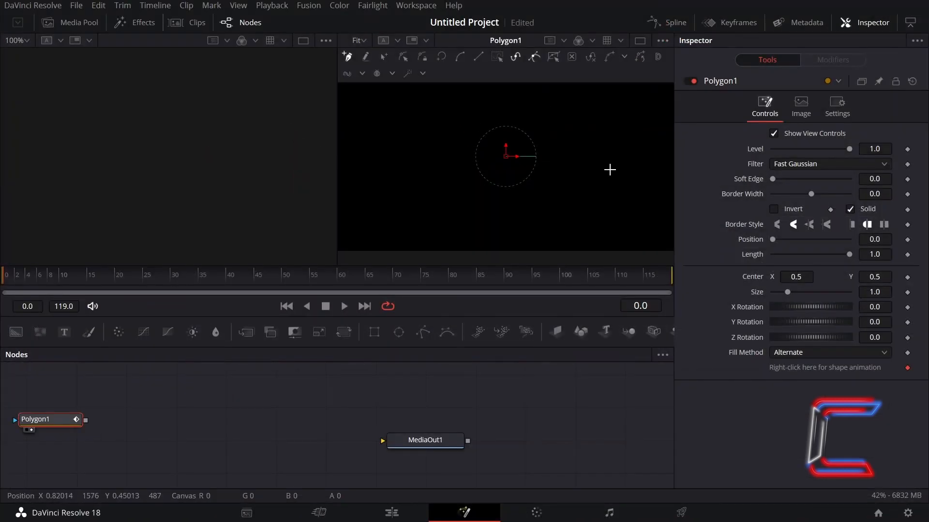
mouse_move(463, 97)
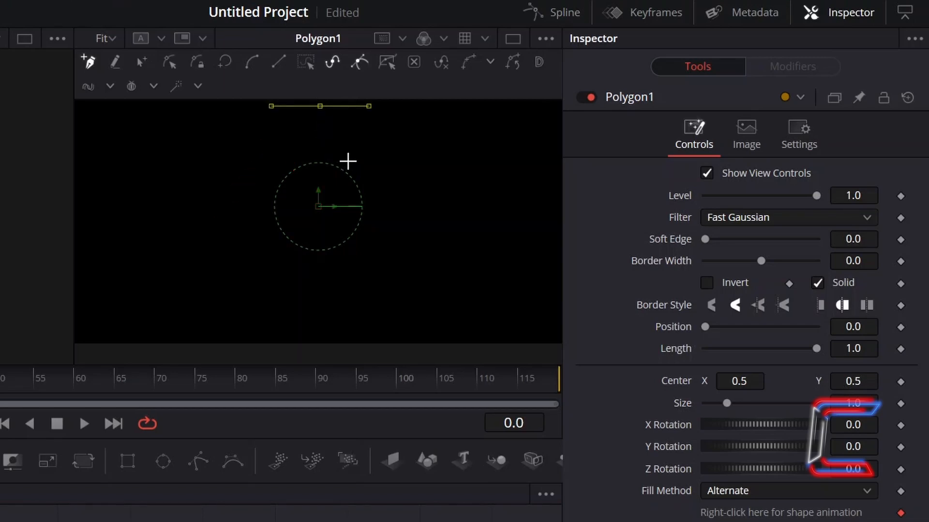
mouse_move(340, 167)
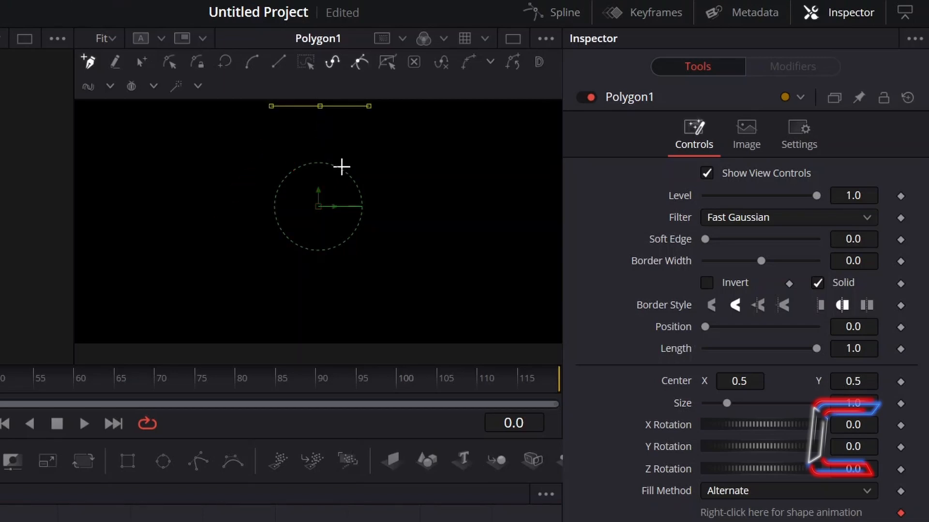
Step: Draw a closed, many-pointed explosion outline with Polygon1 in the viewer
drag(320, 106, 336, 141)
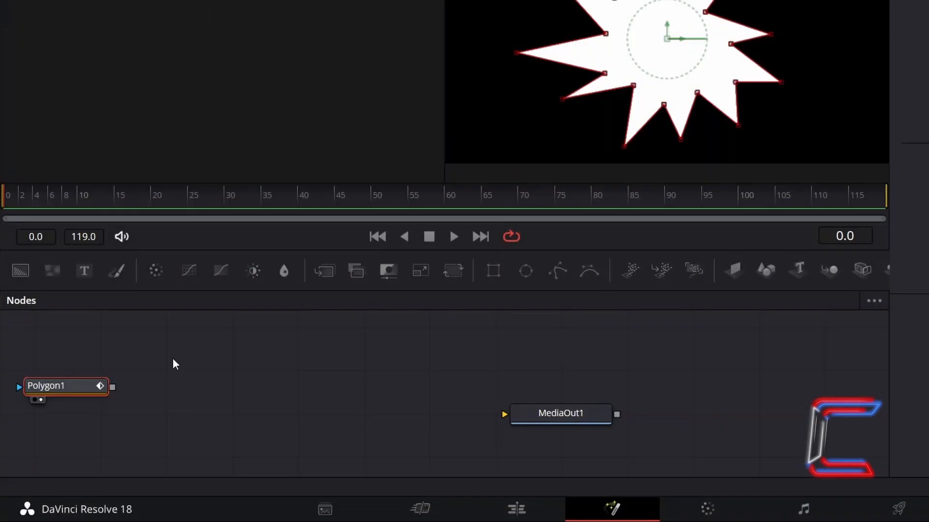
mouse_move(147, 358)
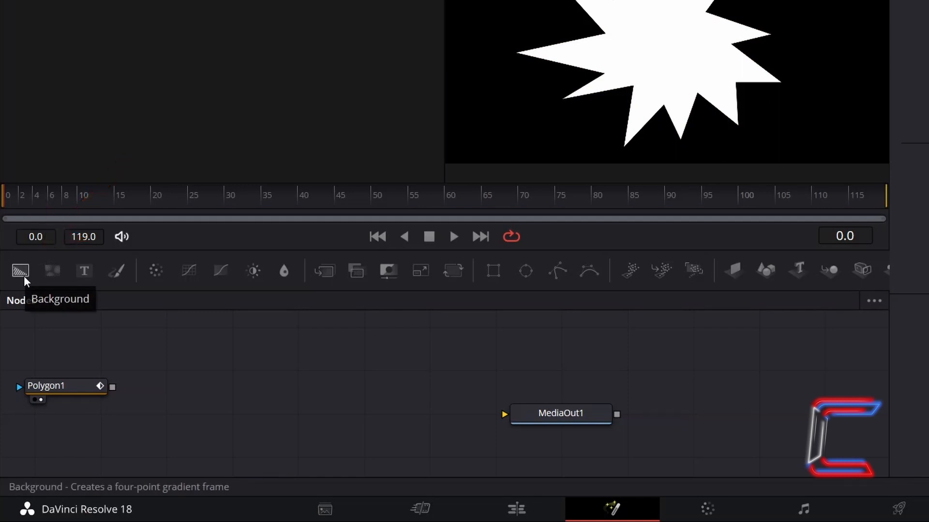
Step: Add a Background1 node masked by Polygon1's output
click(20, 271)
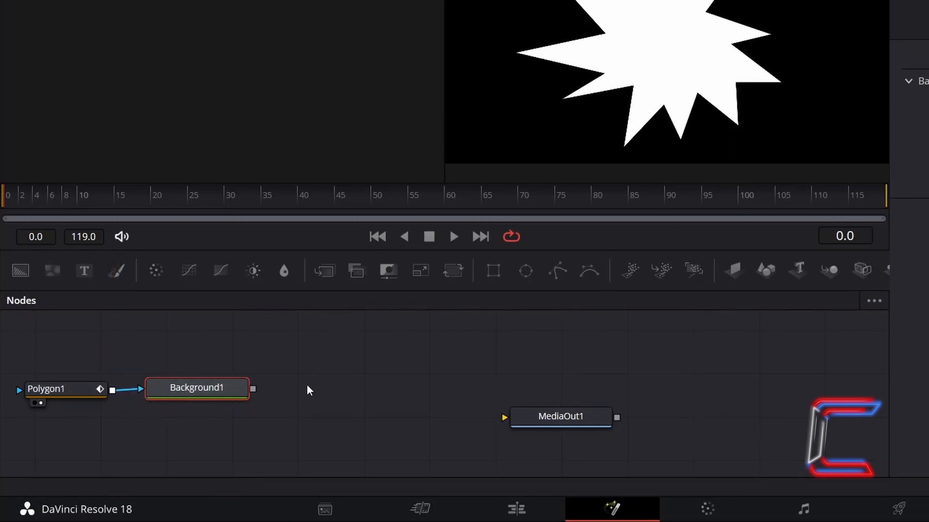
mouse_move(342, 374)
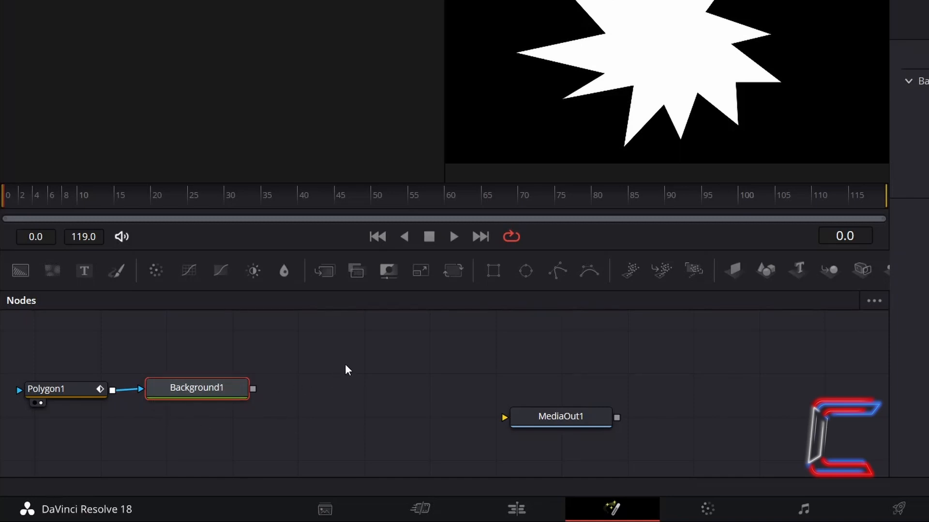
mouse_move(306, 388)
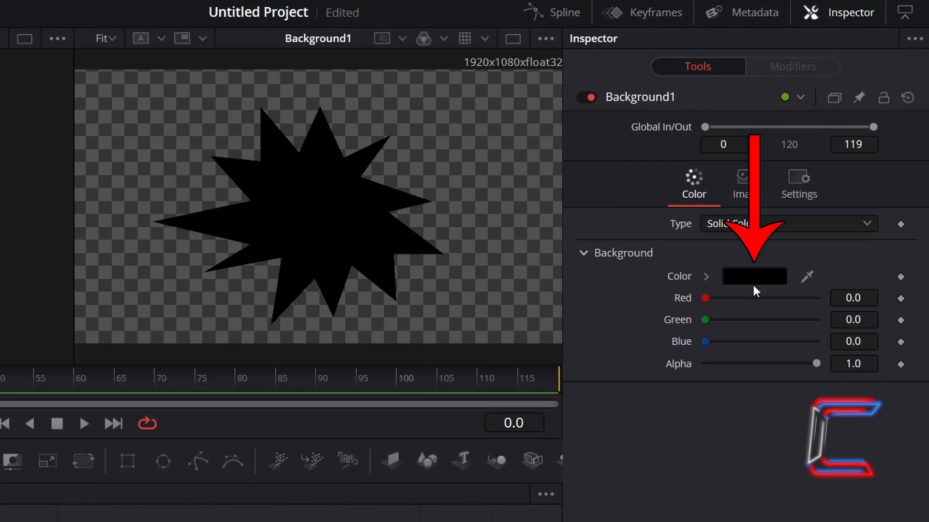
Step: Fill Background1 with orange-red #ff4400
click(754, 275)
text(#ff4400)
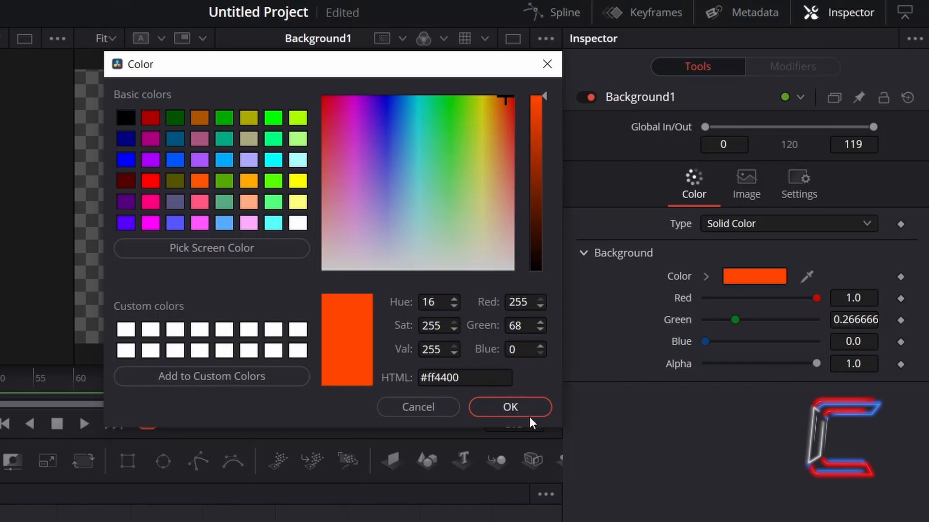
click(508, 407)
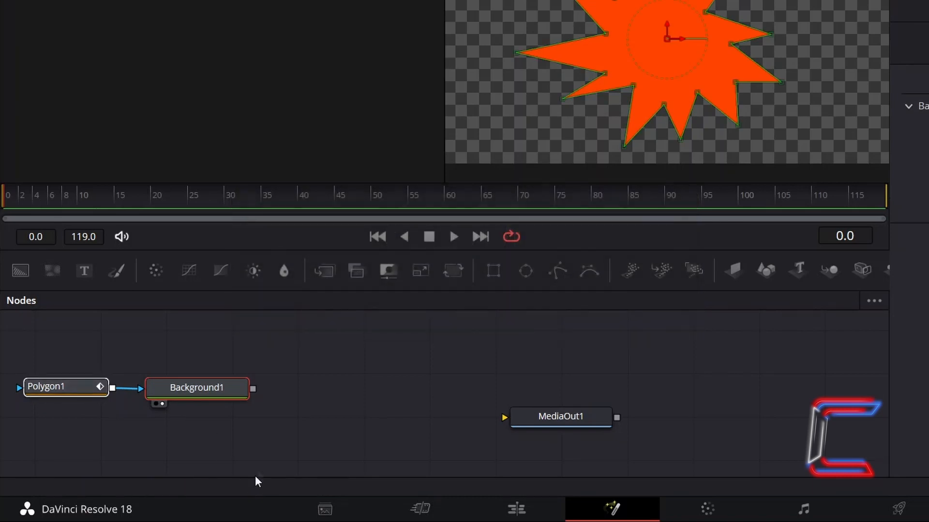
Step: Group Polygon1 and Background1 with Ctrl+G and rename the group Red
key(ctrl+g)
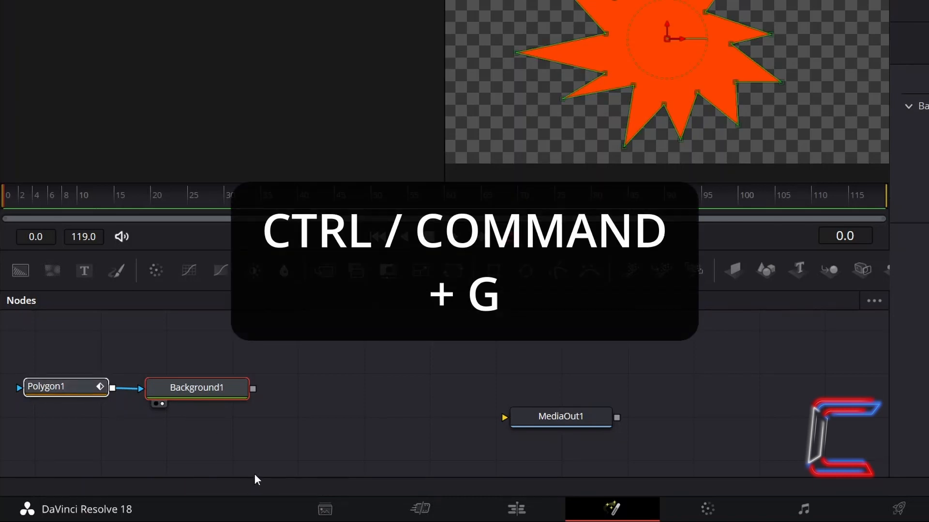
key(ctrl+g)
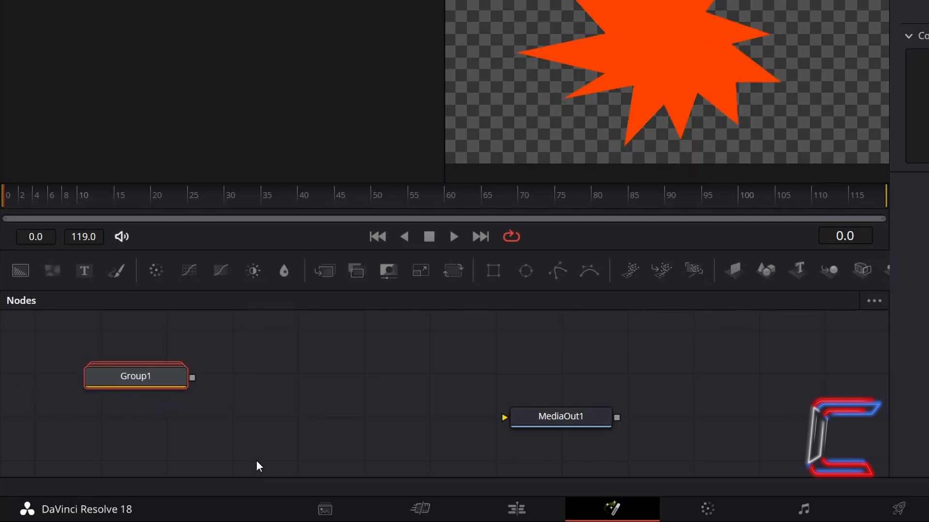
key(f2)
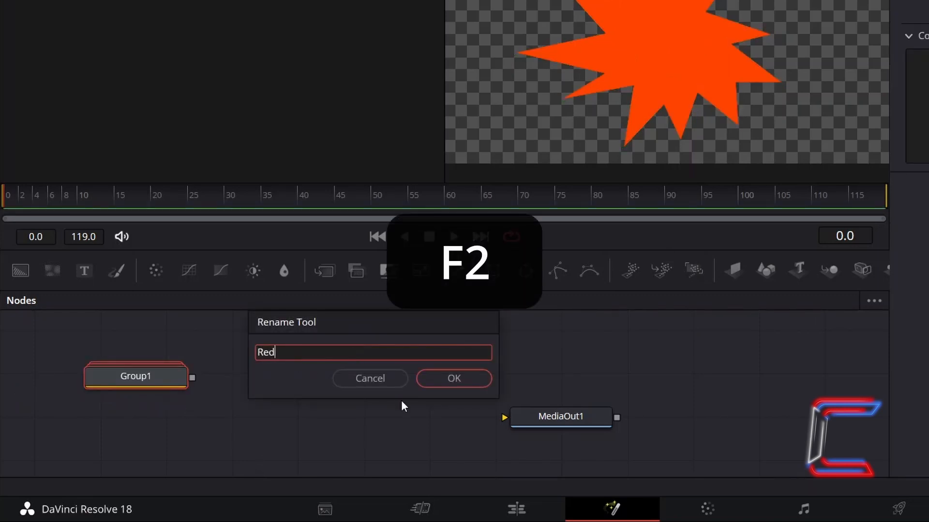
click(453, 378)
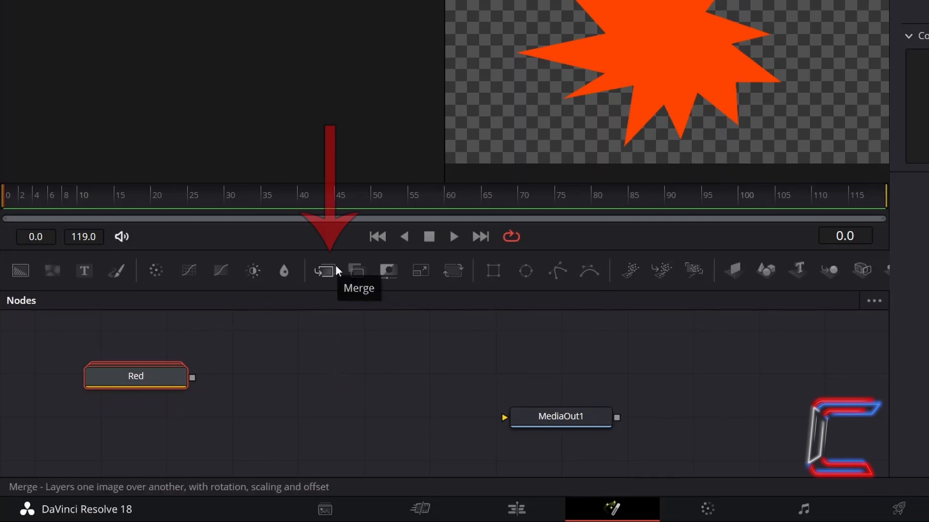
Step: Add a Merge1 node fed by the Red group
click(324, 271)
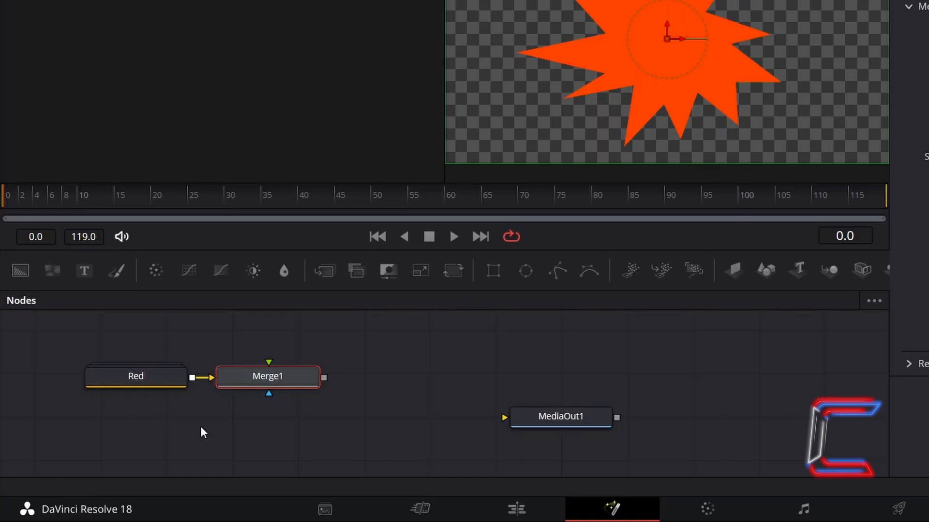
mouse_move(157, 391)
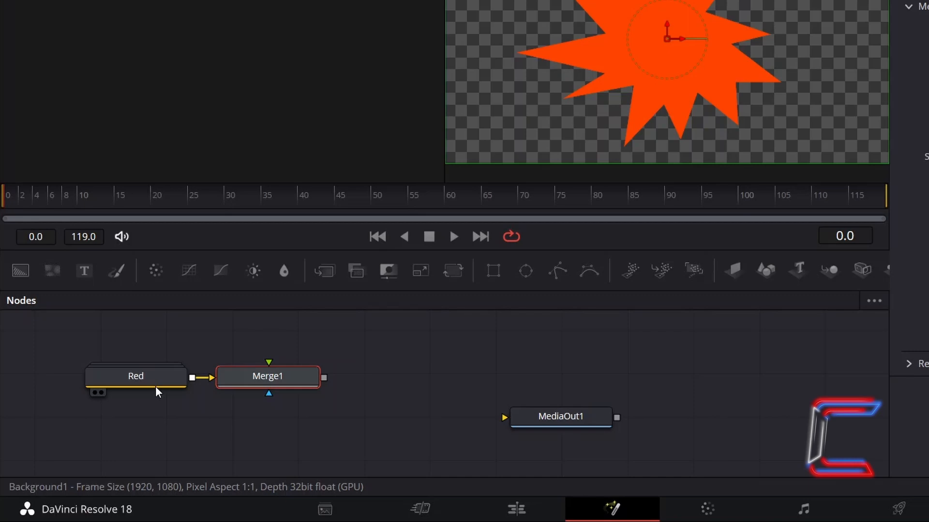
Step: Duplicate the Red group and rename the copy Orange1, placed above Merge1
key(ctrl+c)
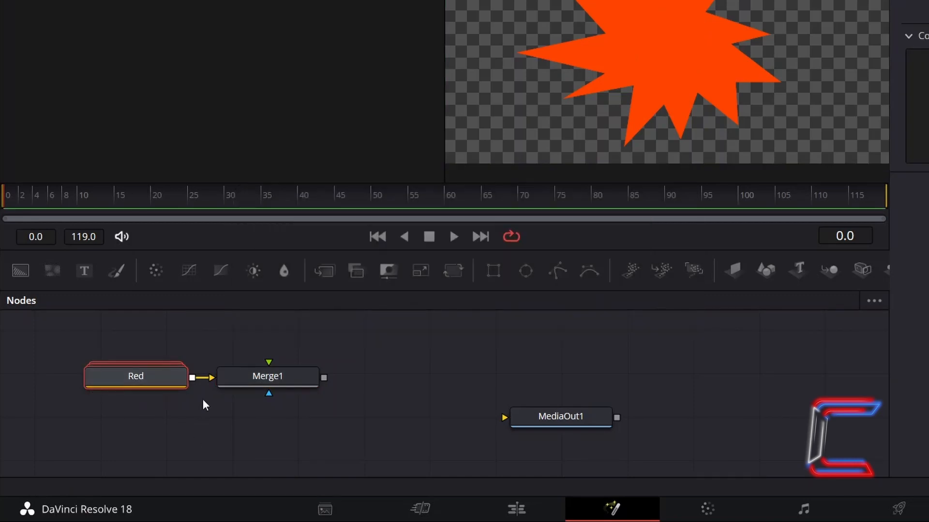
key(ctrl+v)
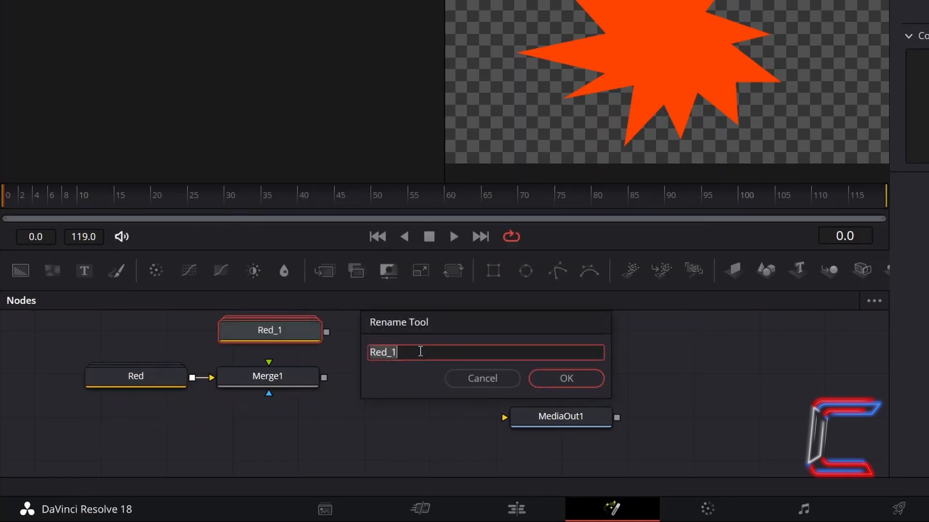
text(Orange)
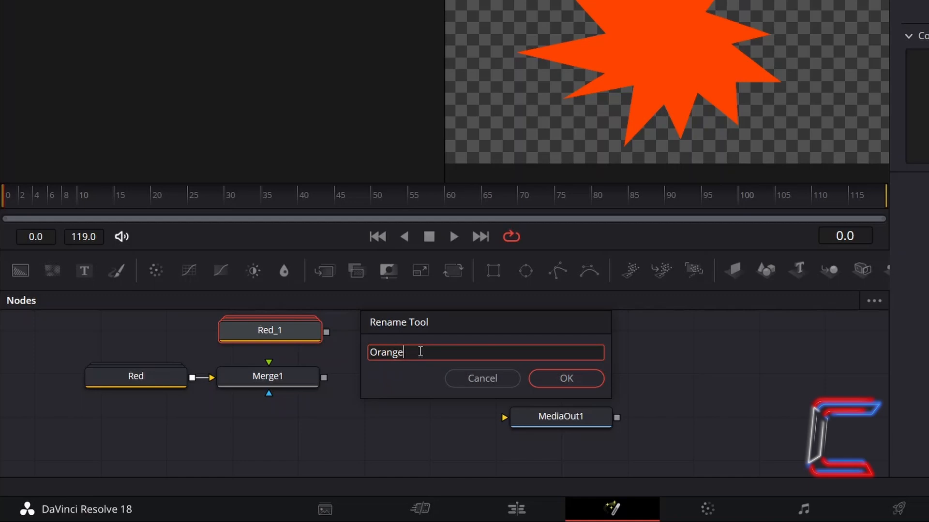
click(564, 379)
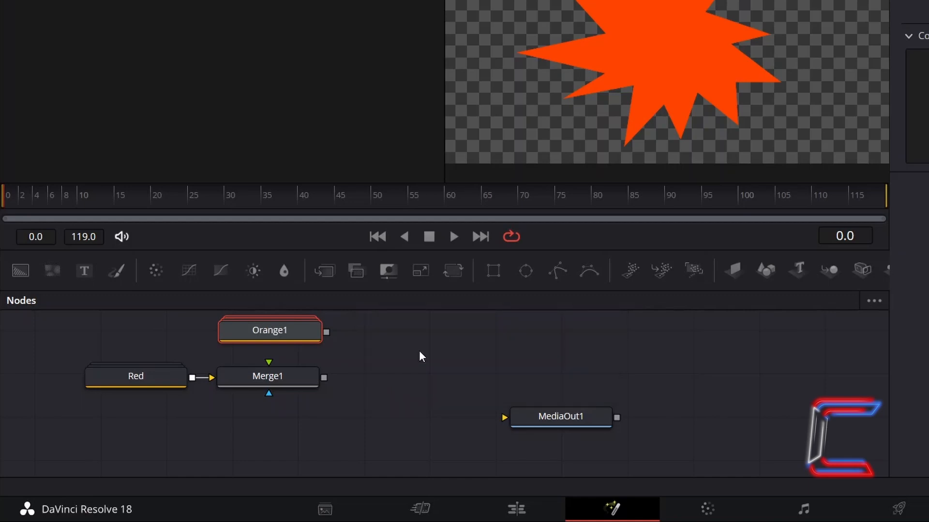
mouse_move(330, 340)
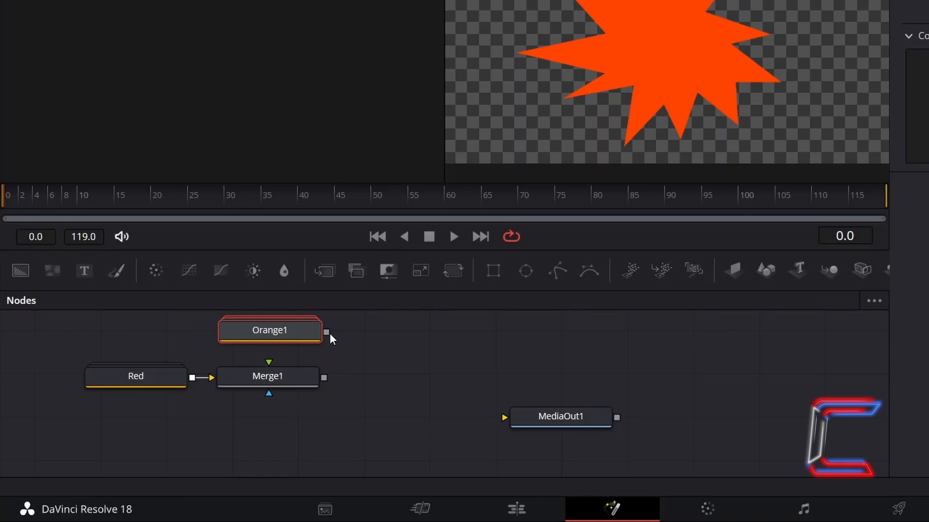
Step: Connect Orange1 to Merge1's foreground and chain Merge2 and Merge3 into MediaOut1
drag(326, 331, 272, 364)
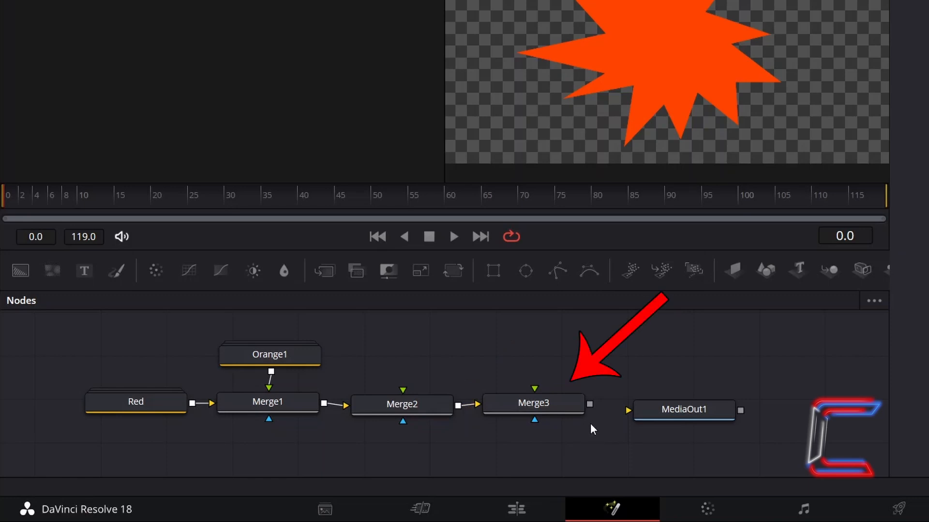
mouse_move(590, 405)
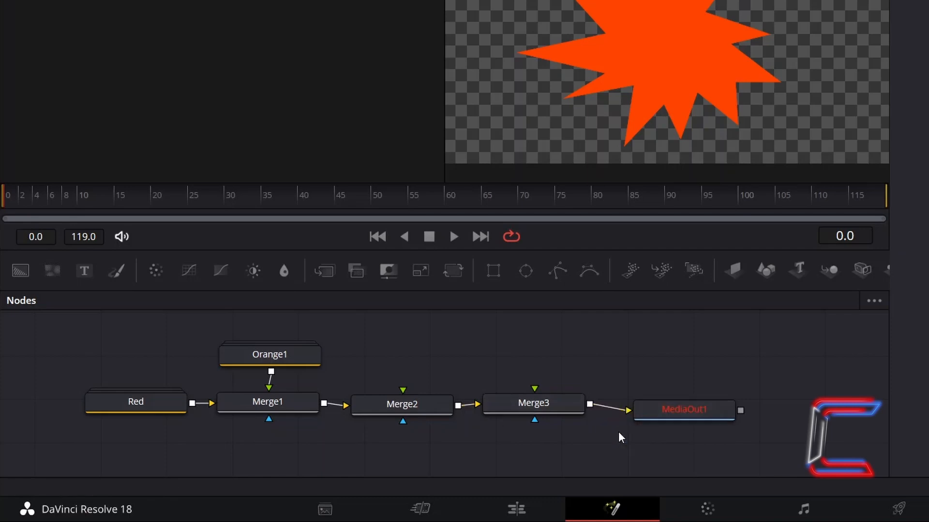
mouse_move(596, 454)
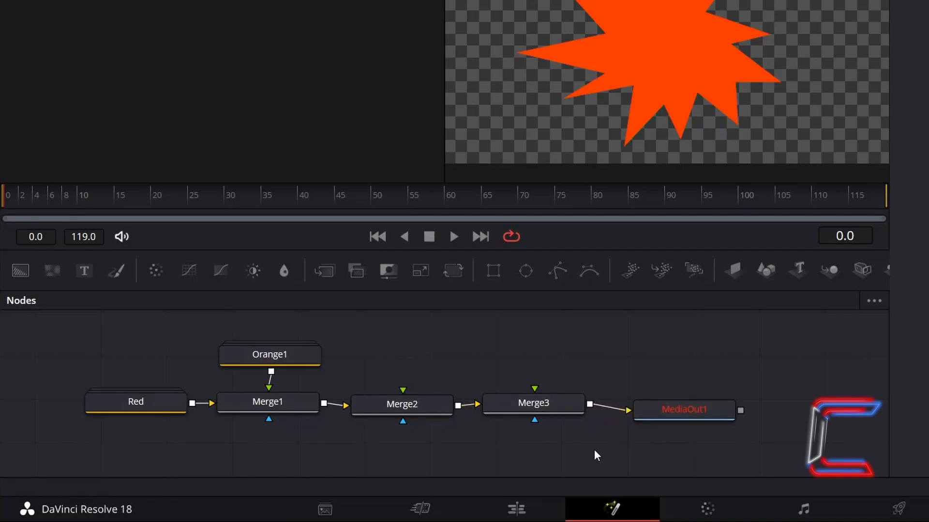
click(270, 354)
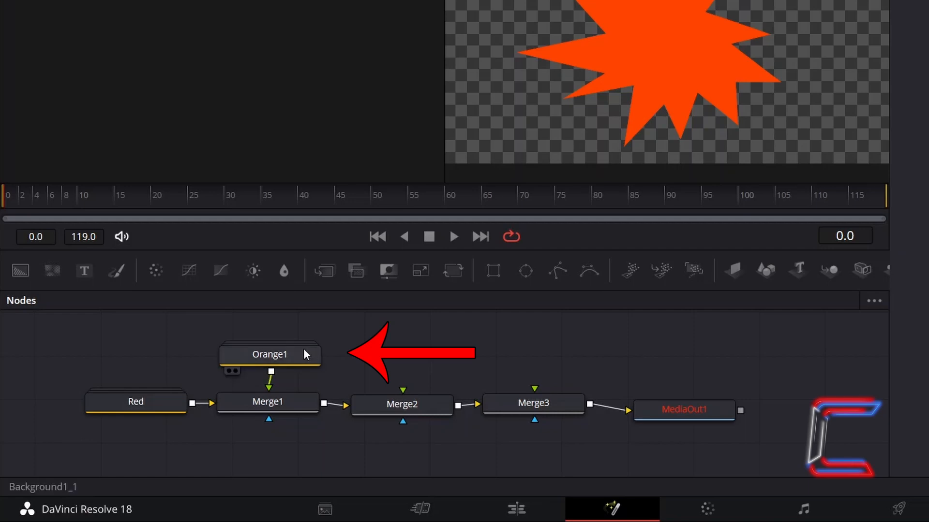
Step: Expand the Orange1 group and widen it to show Polygon1_1 and Background1_1
double_click(270, 354)
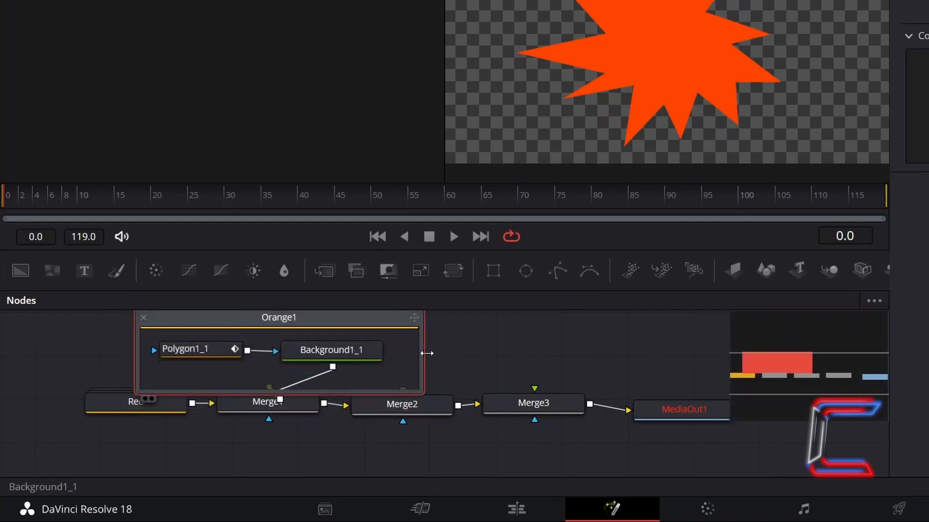
drag(426, 354, 469, 361)
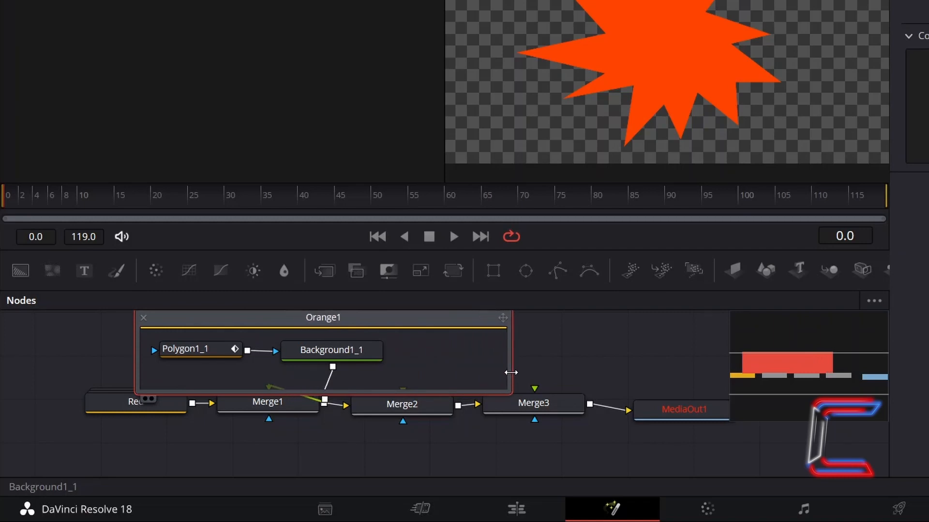
mouse_move(431, 360)
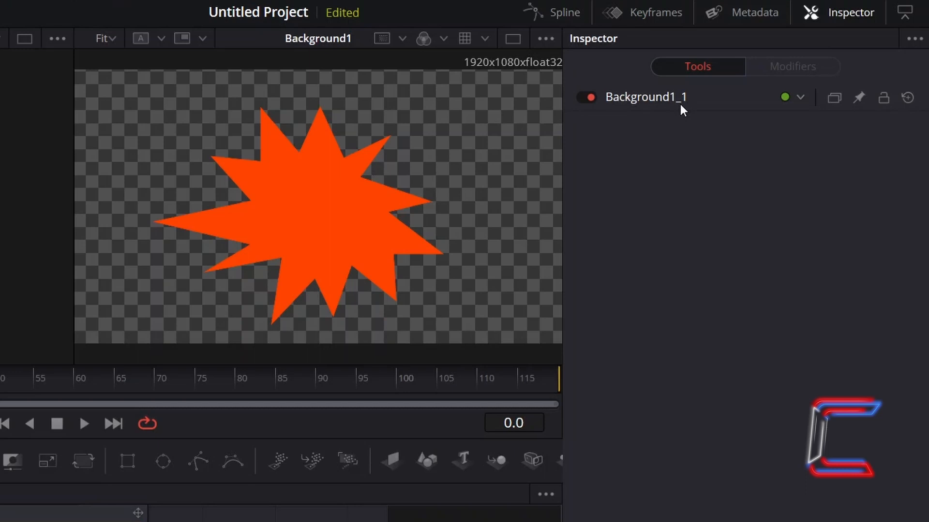
Step: Raise the Orange1 background hue from 16 to 30, giving the brighter orange #ff8000
click(646, 97)
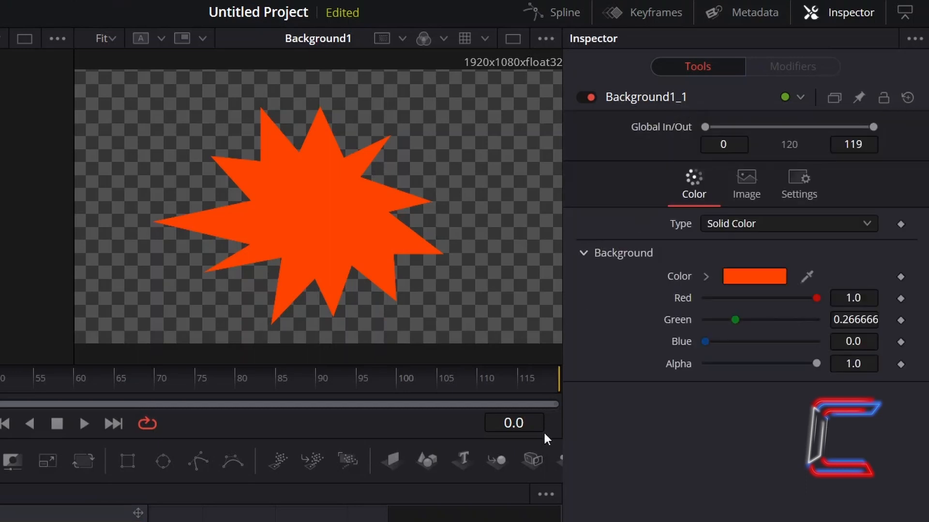
mouse_move(764, 313)
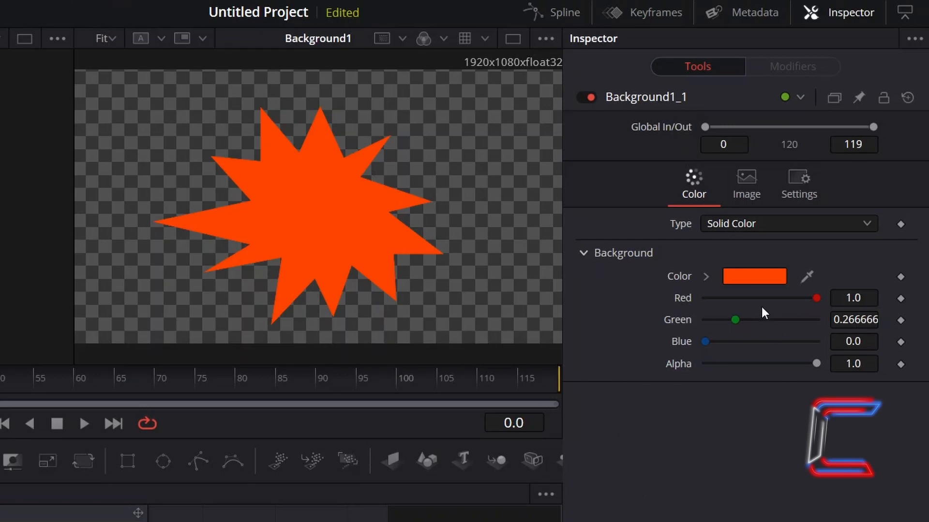
mouse_move(756, 286)
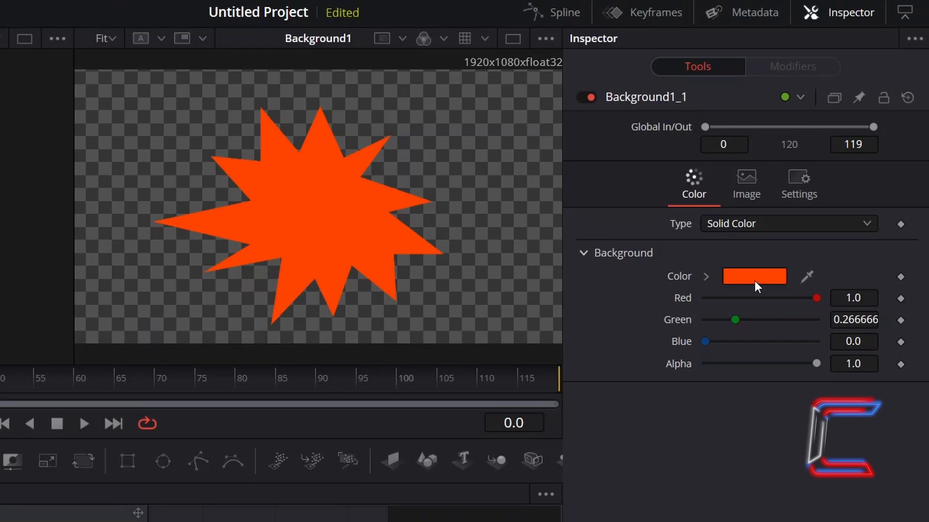
click(753, 276)
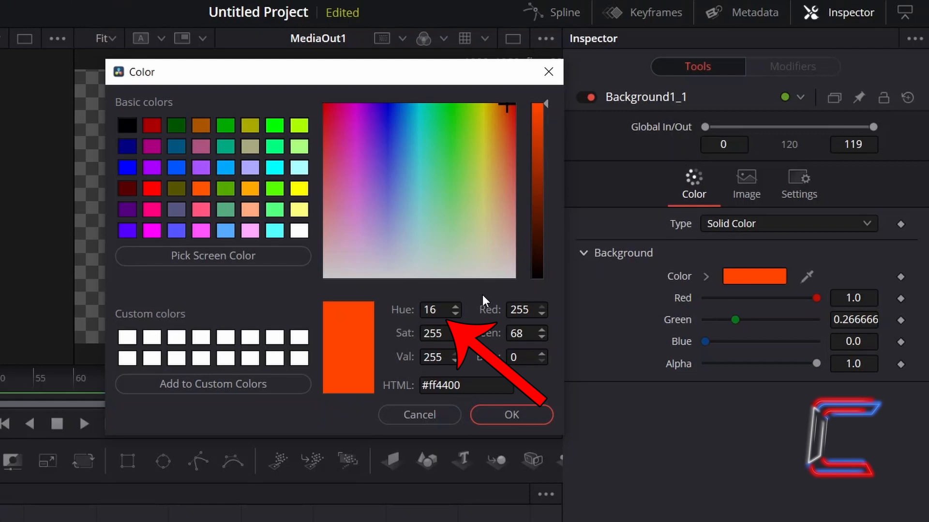
mouse_move(467, 313)
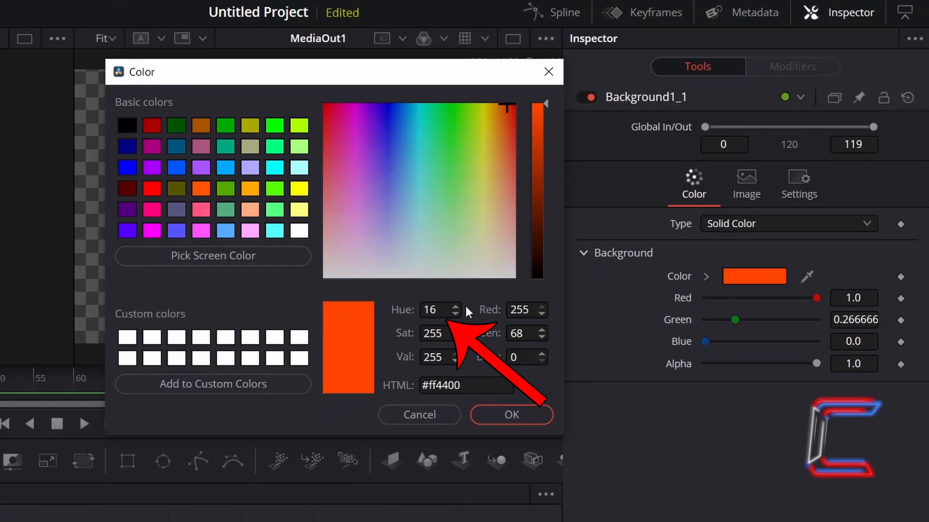
click(457, 305)
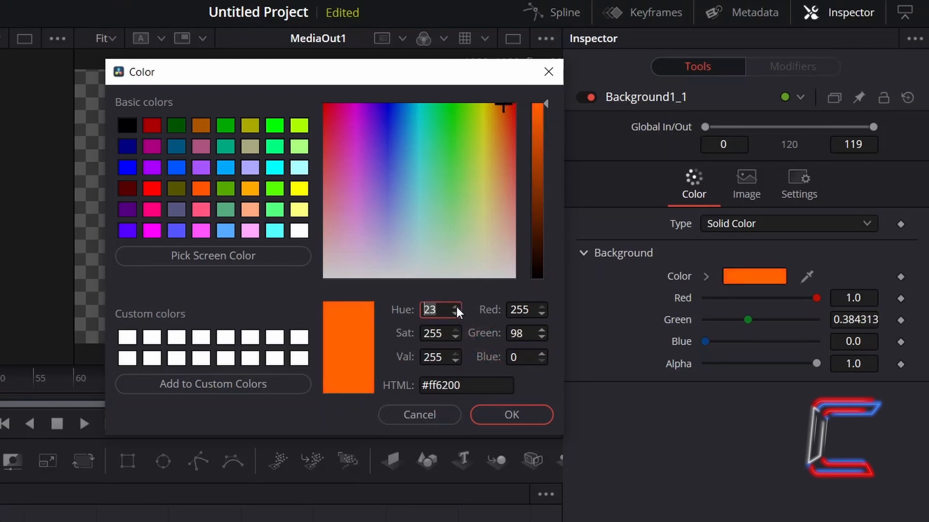
click(455, 306)
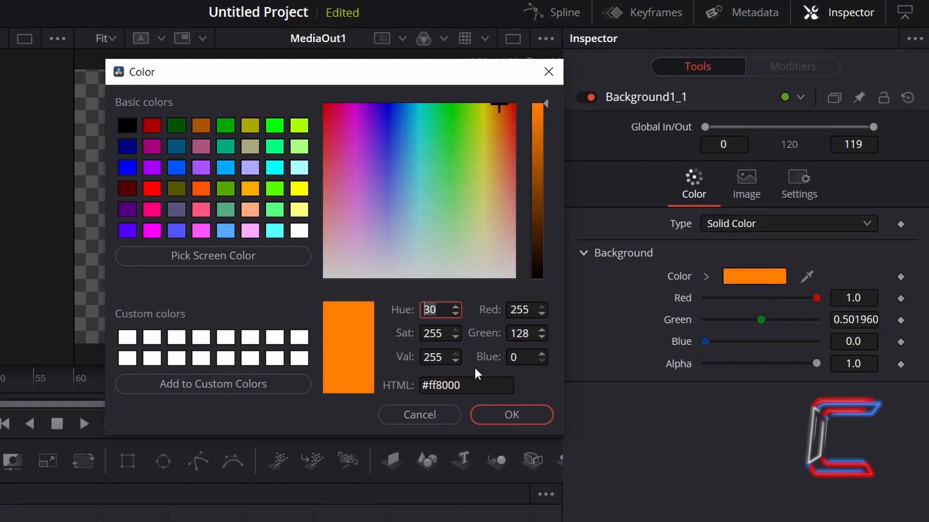
mouse_move(503, 430)
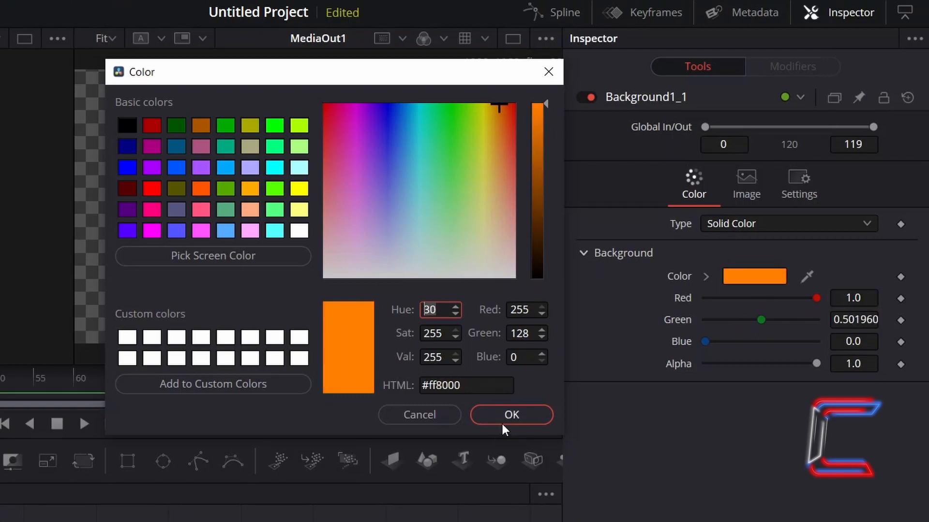
click(509, 415)
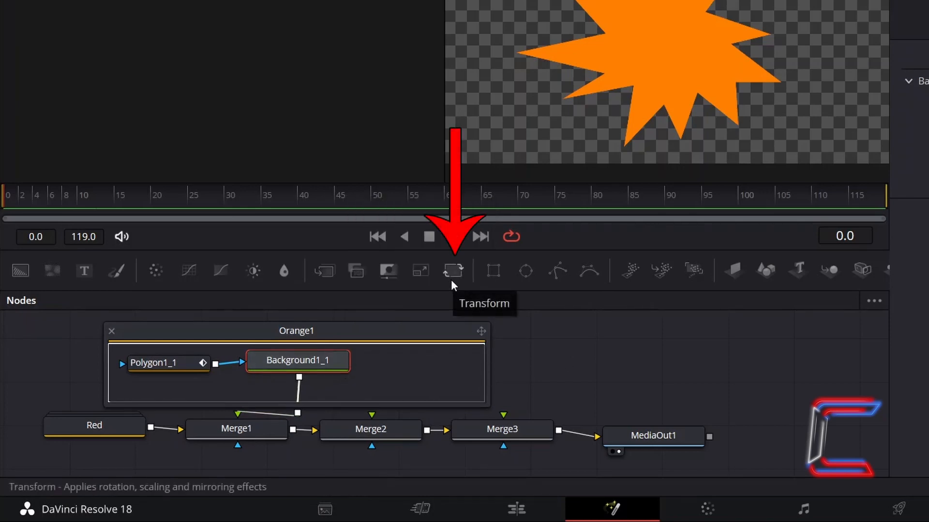
Step: Add Transform1 after Background1_1 with Size 0.8, leaving a red rim around the orange star
click(452, 271)
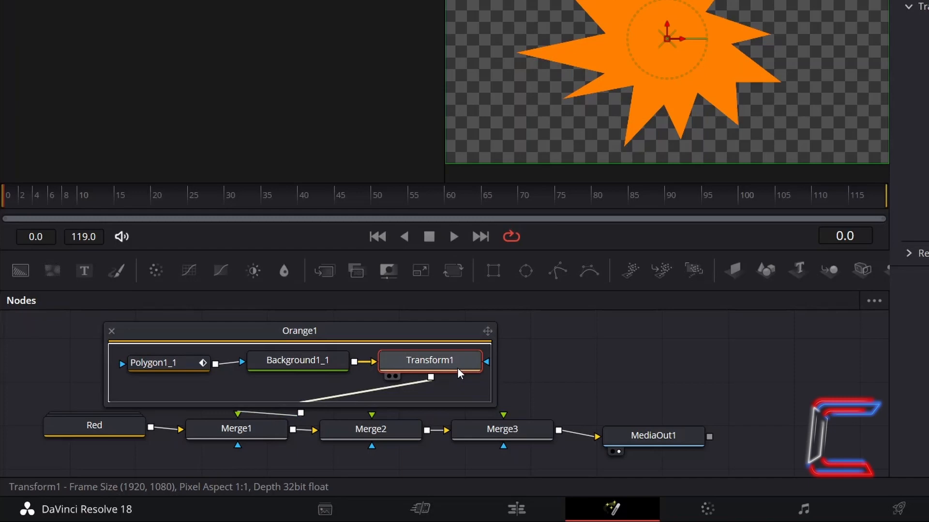
double_click(429, 360)
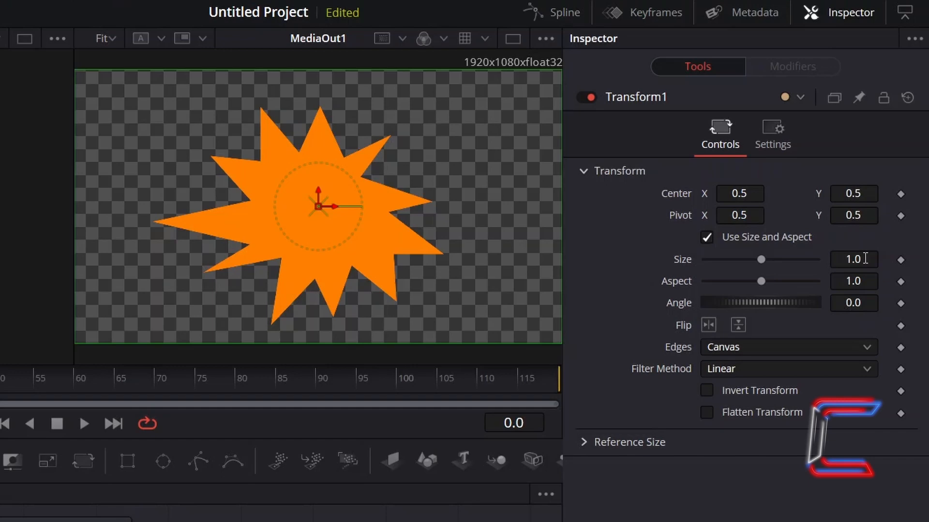
click(853, 259)
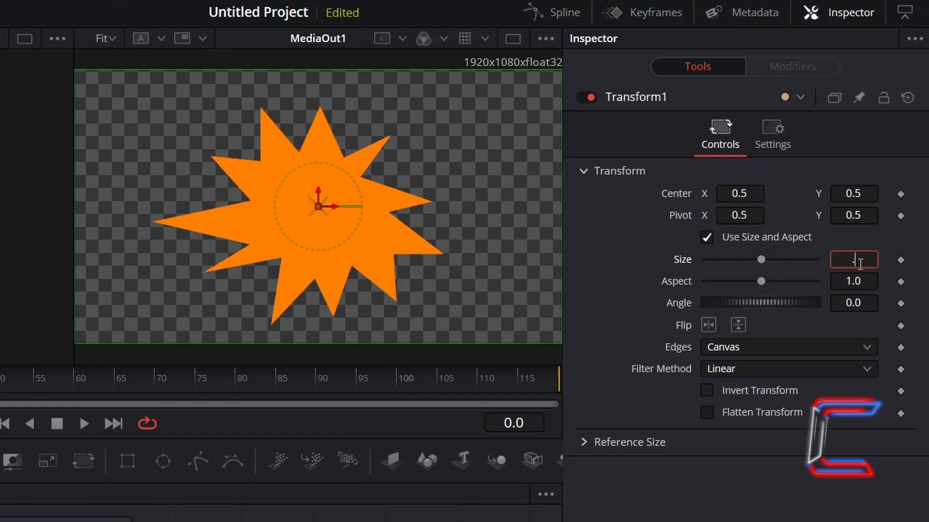
text(0.8)
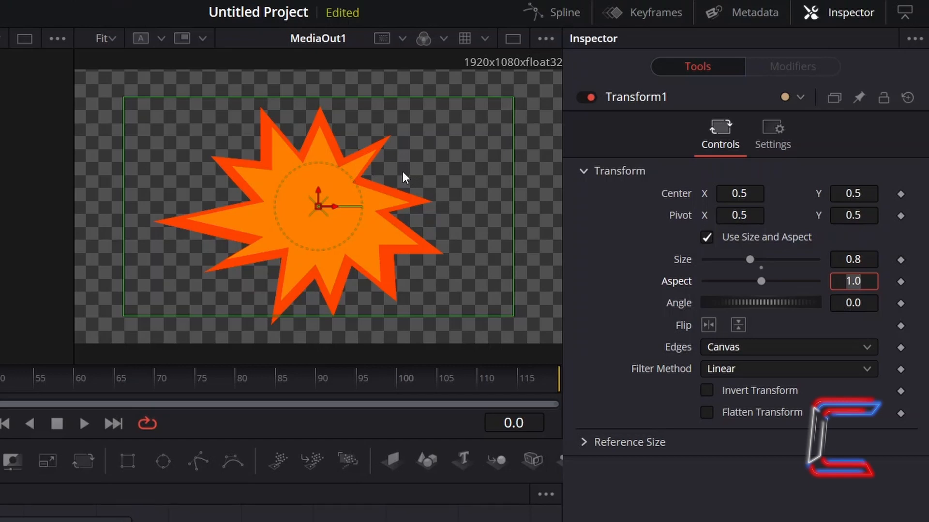
mouse_move(271, 366)
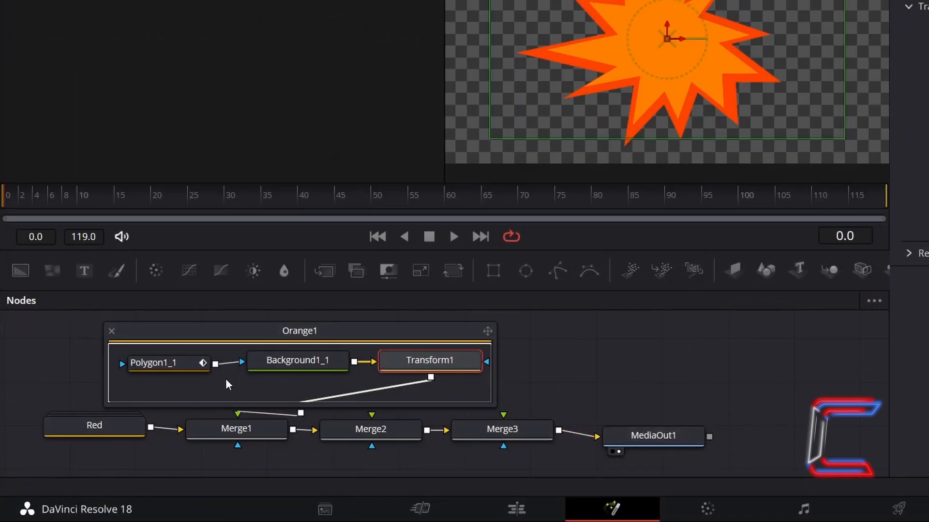
click(168, 362)
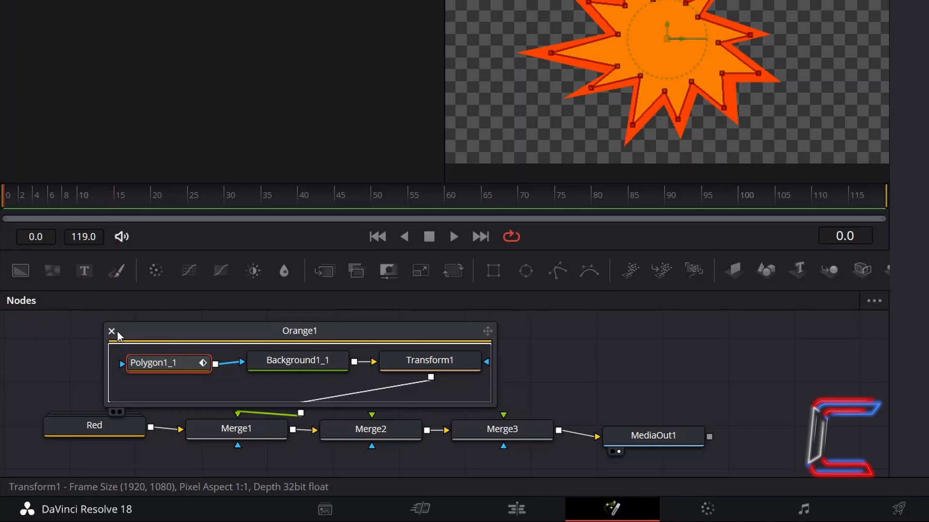
Step: Collapse Orange1, duplicate it as a renamed copy above Merge2 and reach its background colour
click(110, 331)
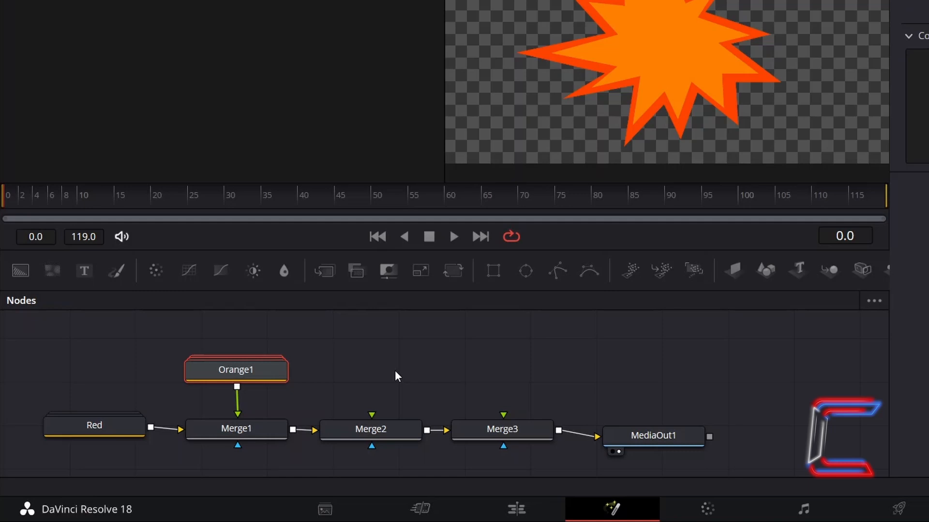
mouse_move(388, 361)
text(Orang)
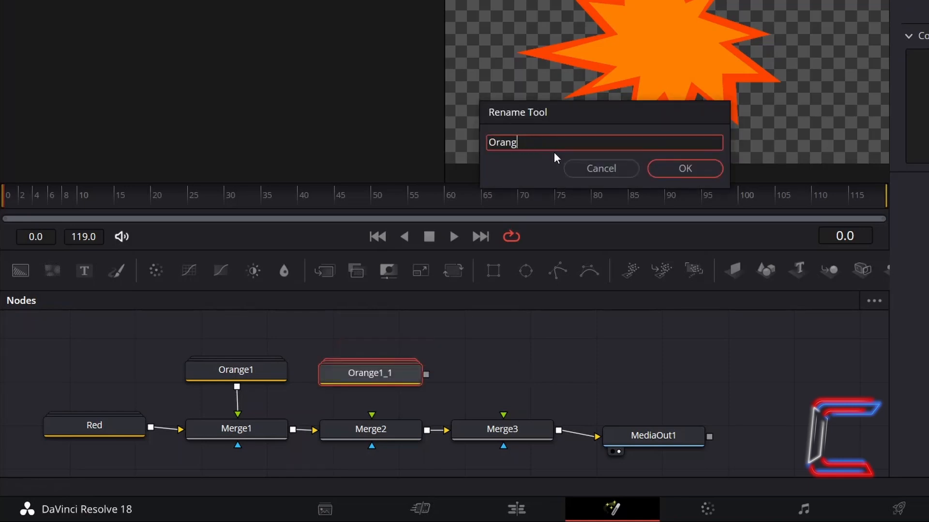
click(684, 168)
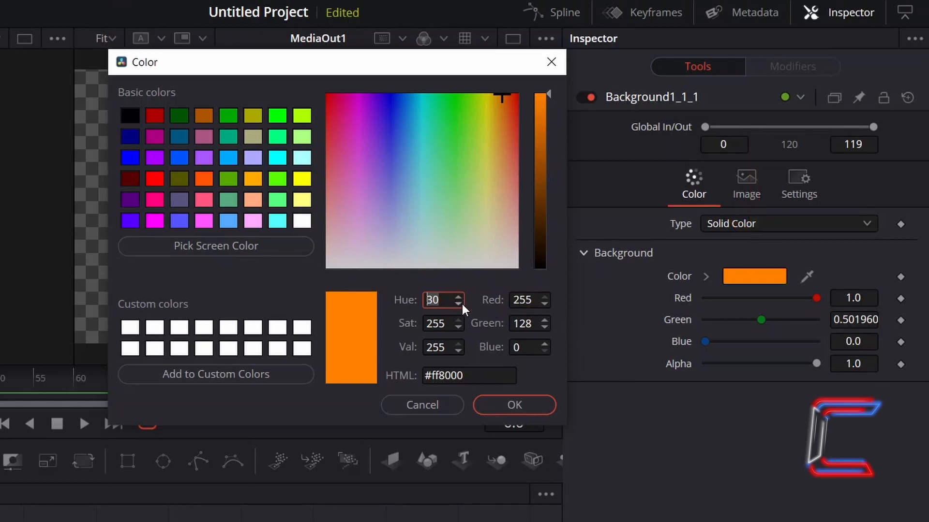
Step: Make Orange2 yellow-orange #ffaa00 at hue 40, size 0.8, and reshape its inner star outline
click(460, 296)
text(40)
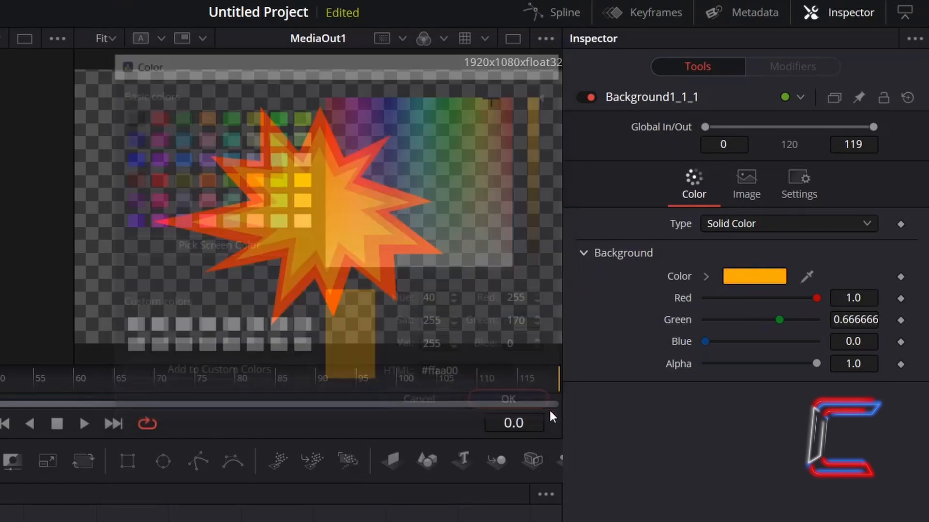
click(508, 398)
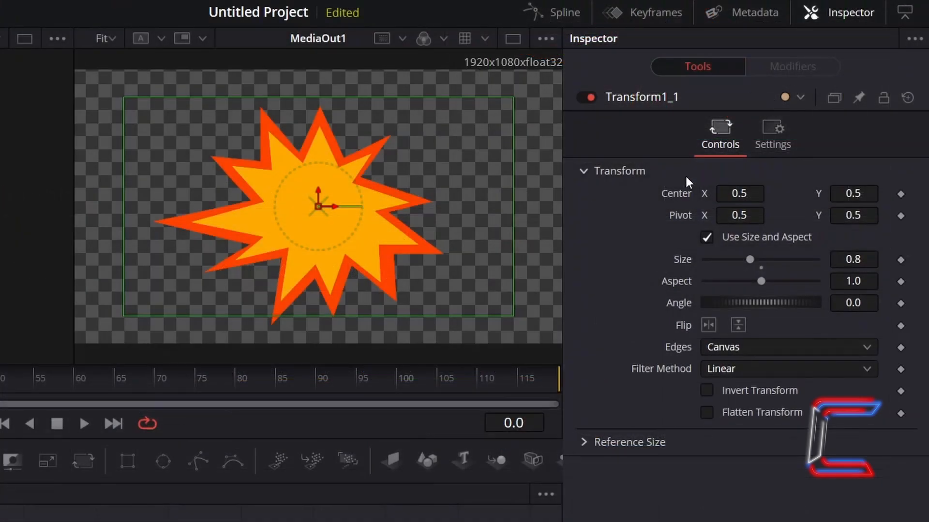
mouse_move(876, 256)
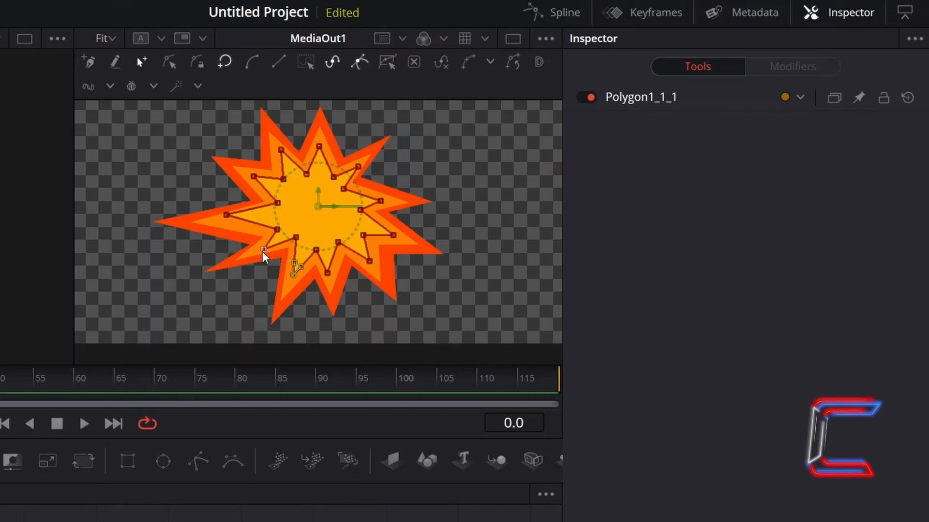
drag(294, 267, 242, 214)
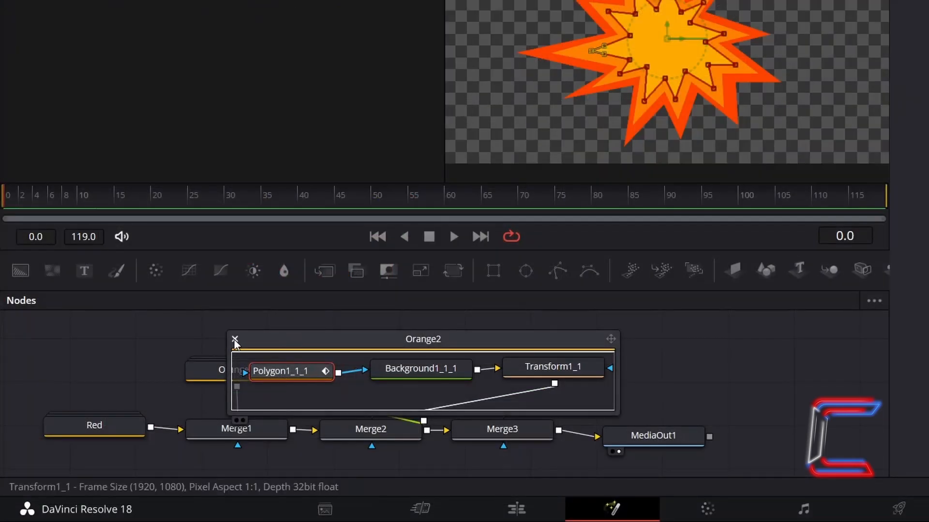
Step: Duplicate Orange2 as a group named Yellow feeding Merge3 and select its Background node
click(234, 339)
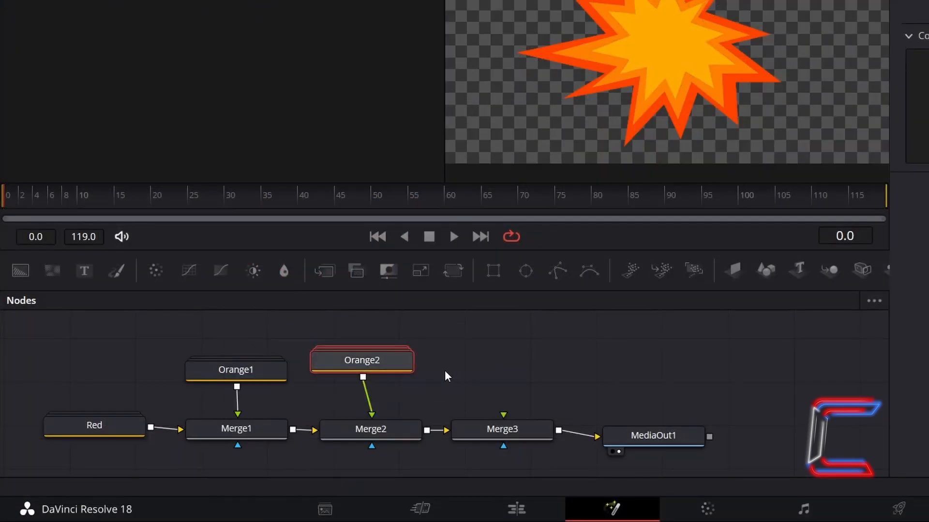
mouse_move(461, 376)
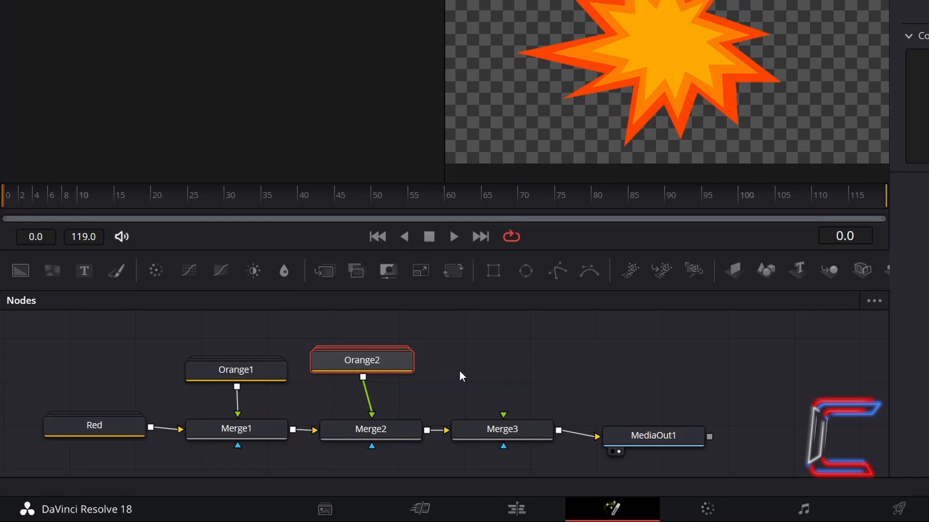
mouse_move(487, 367)
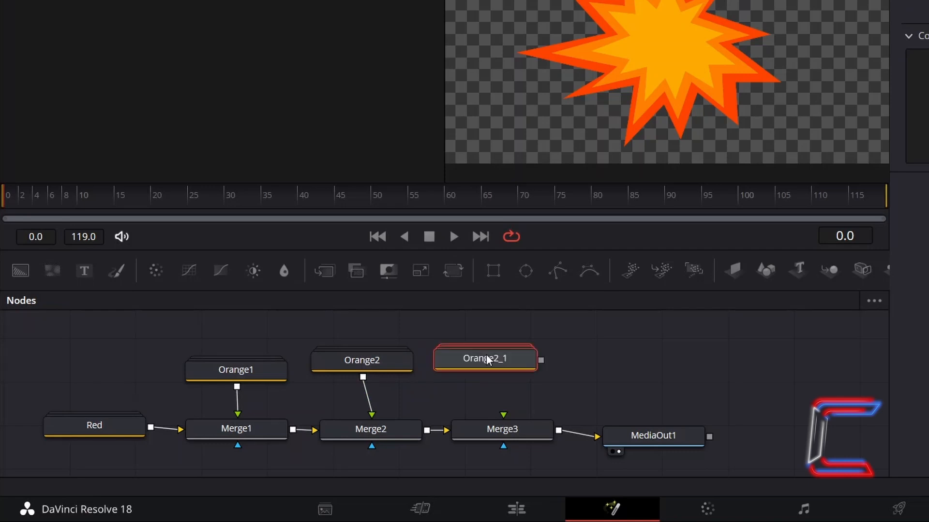
double_click(485, 358)
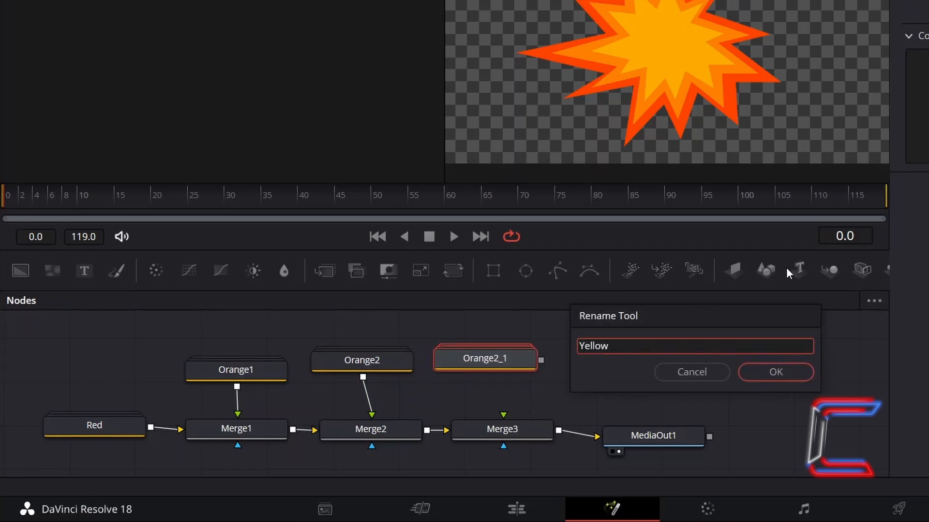
click(774, 371)
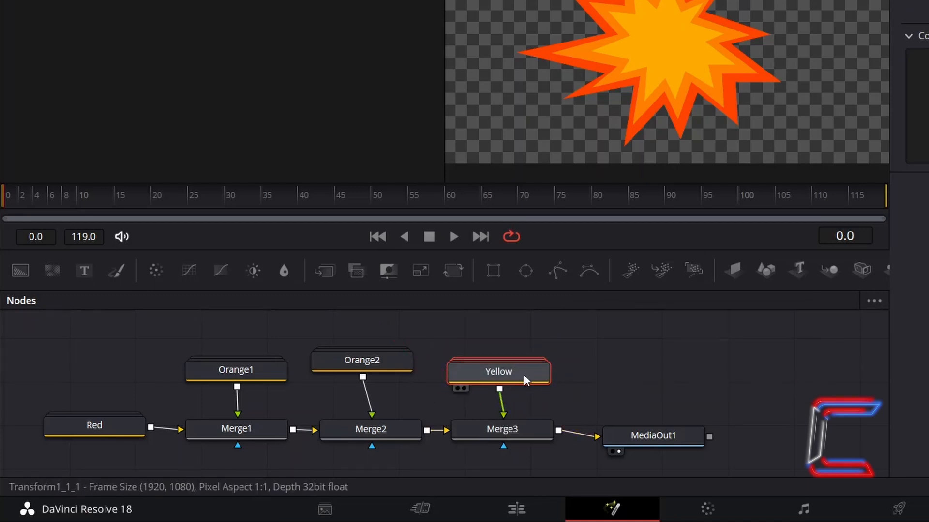
double_click(498, 371)
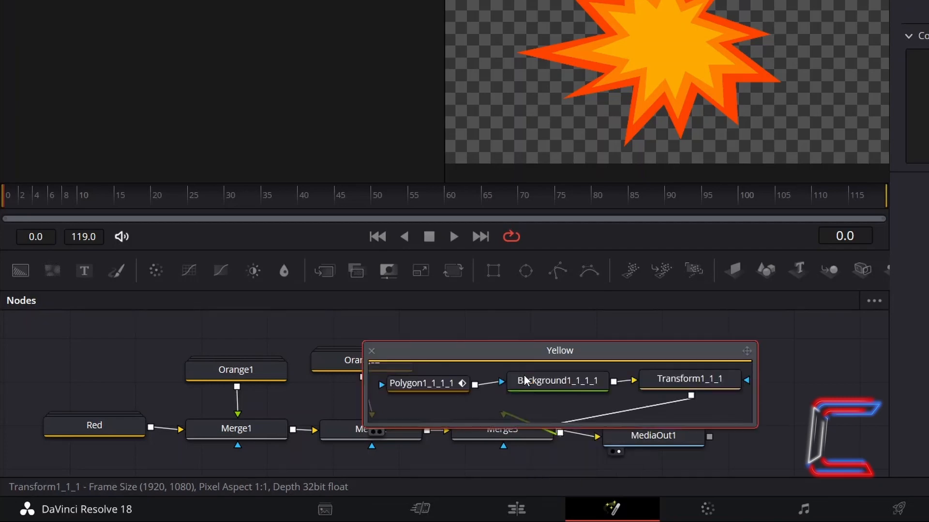
click(555, 380)
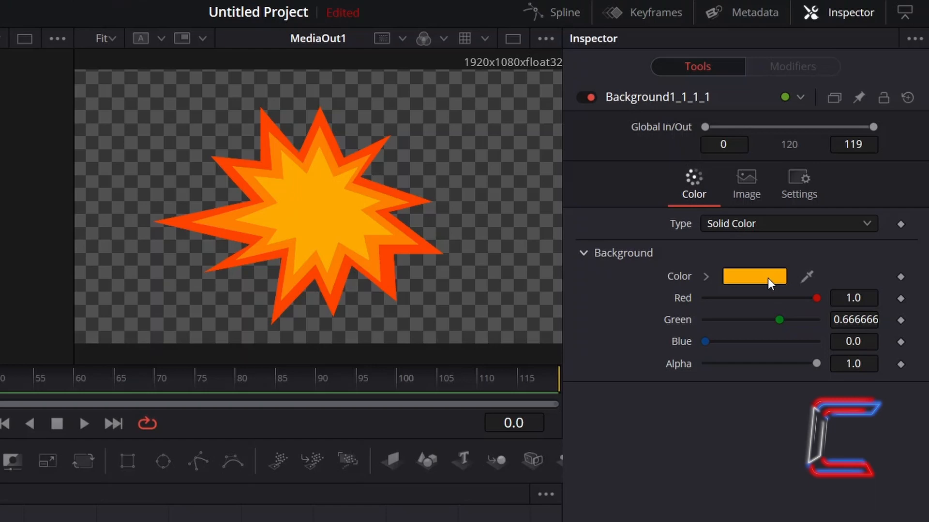
Step: Colour the Yellow layer #ffdd00 at hue 52, shrink its star, and collapse the group
click(754, 276)
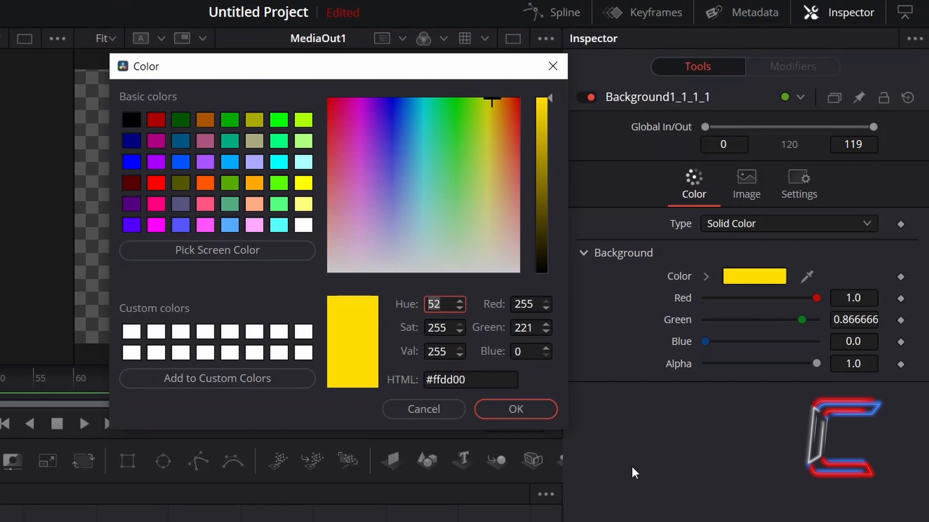
mouse_move(575, 435)
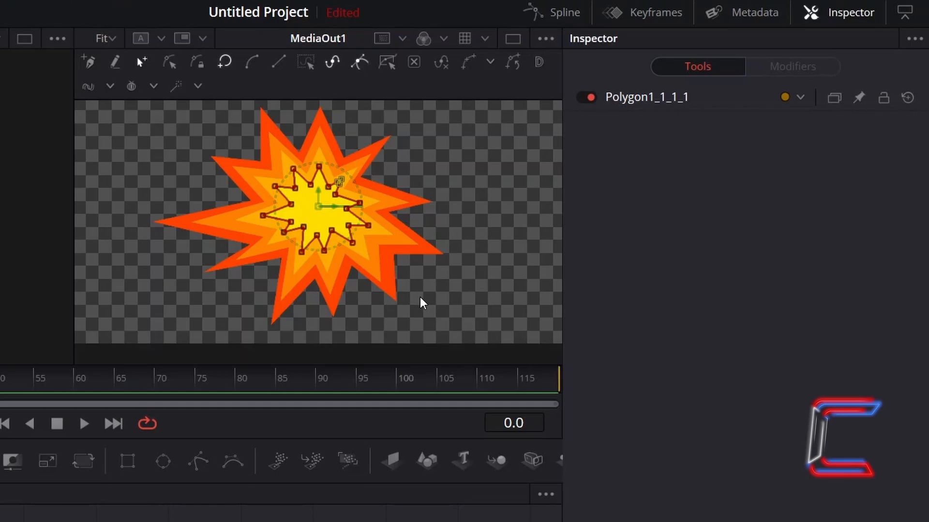
mouse_move(125, 433)
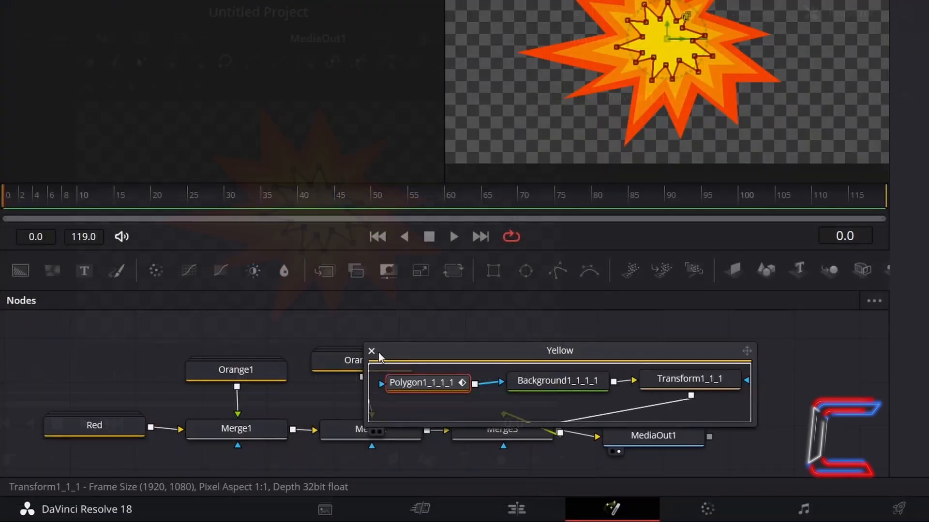
click(370, 350)
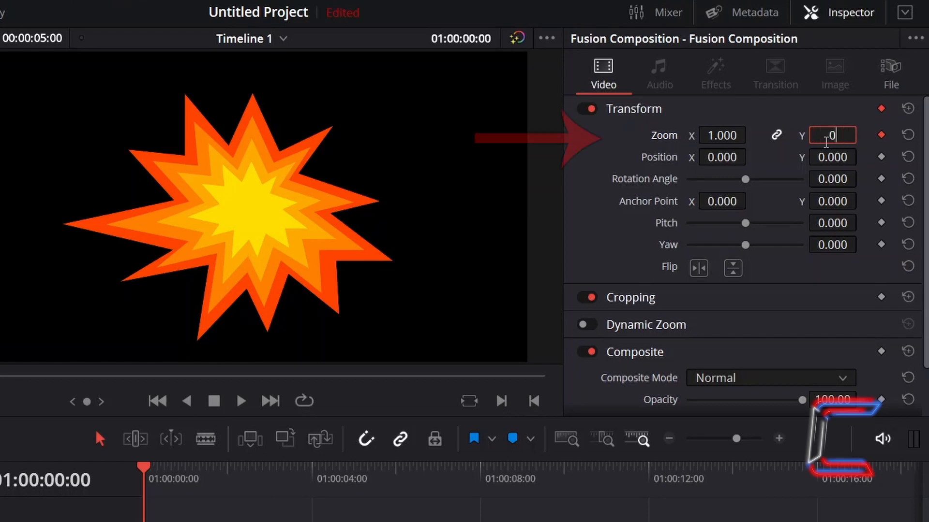
Step: Keyframe the clip's Zoom at 0.000 at the start of the Fusion Composition
text(0.000)
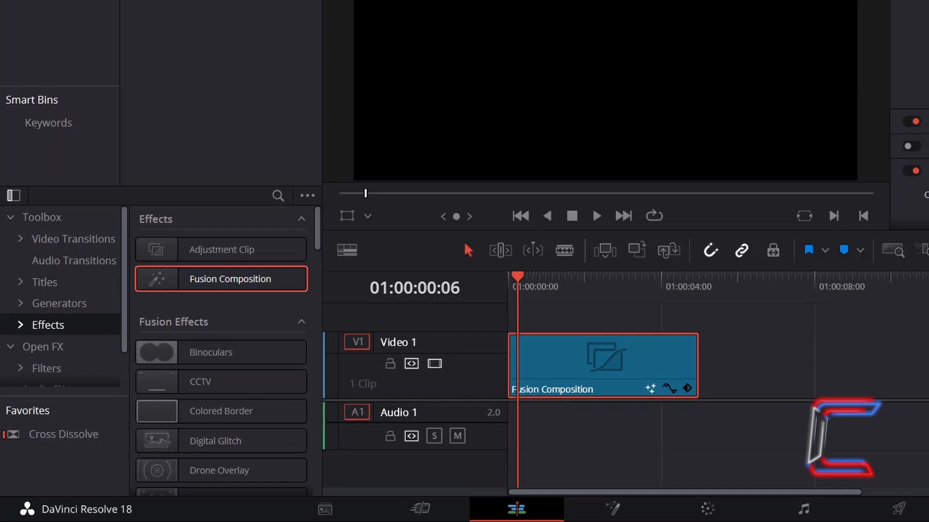
Step: Zoom the explosion to 1.000, rotate it 52.21°, offset it to 60/-19, and start the clip 18 frames later
click(851, 12)
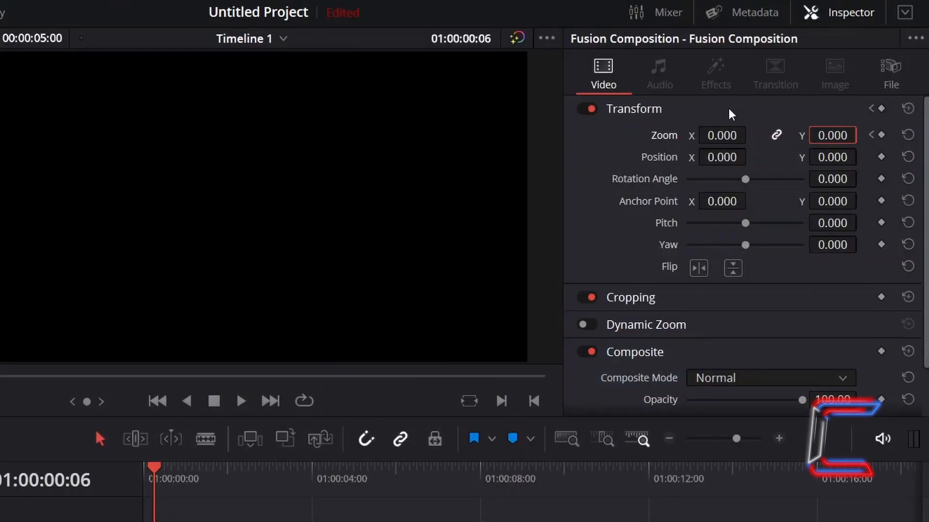
mouse_move(720, 135)
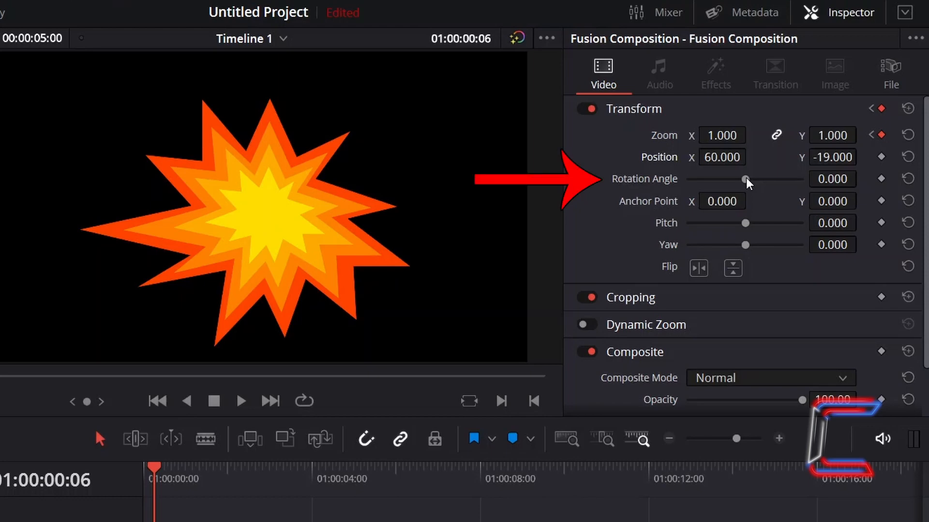
drag(747, 179, 757, 179)
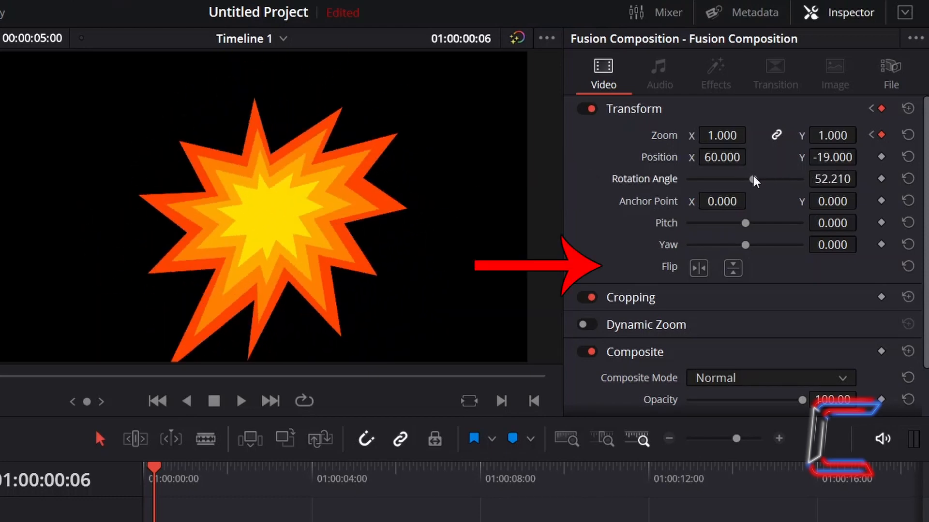
click(697, 268)
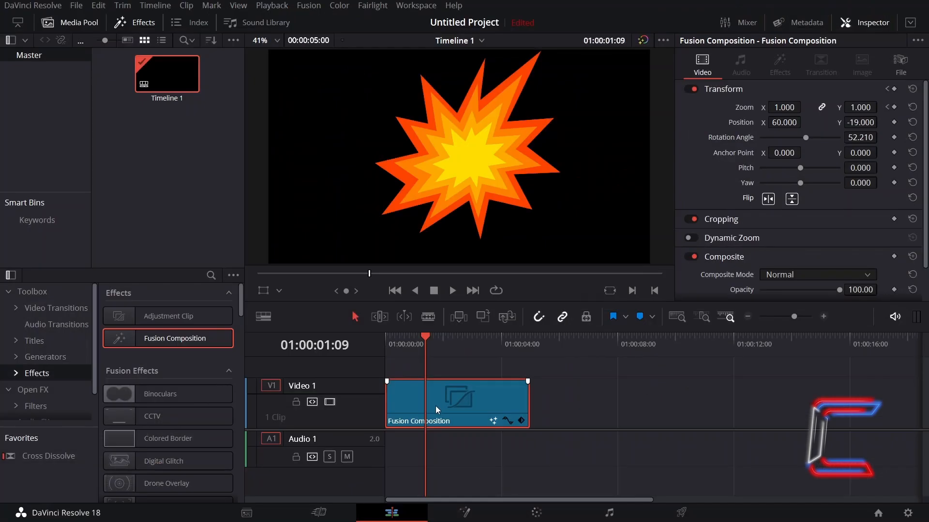
drag(436, 408, 457, 396)
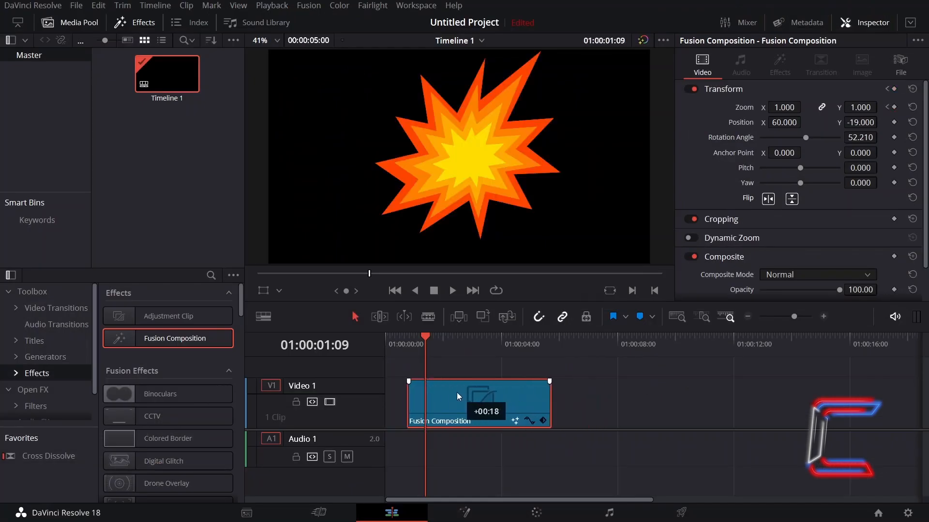